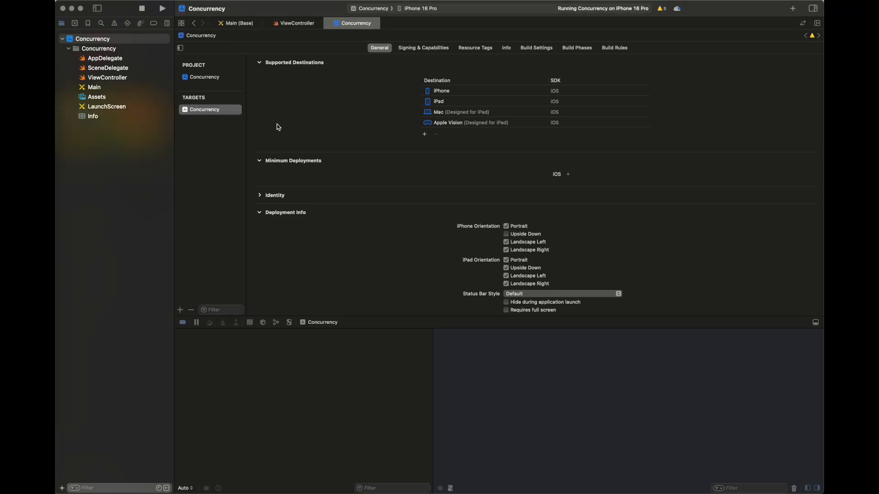
Filter the Concurrency target's build settings by 'swift' and scroll to Strict Concurrency Checking
left_click(556, 174)
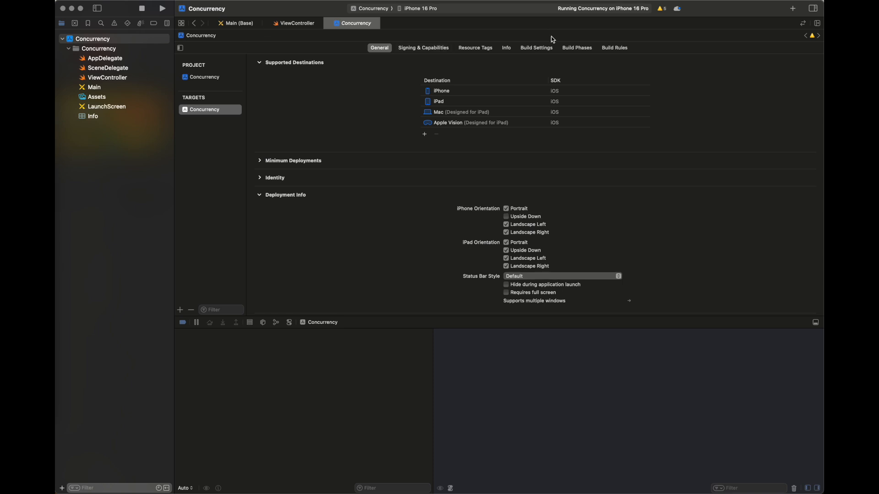
left_click(535, 47)
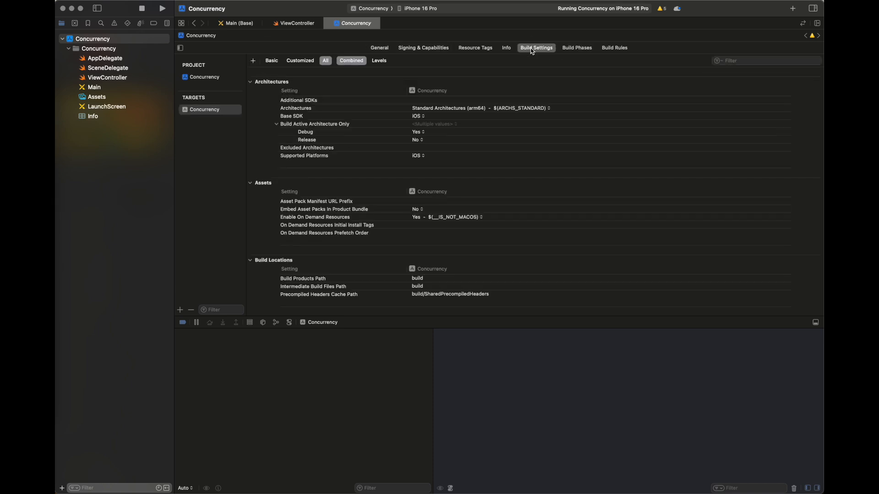
type("swift")
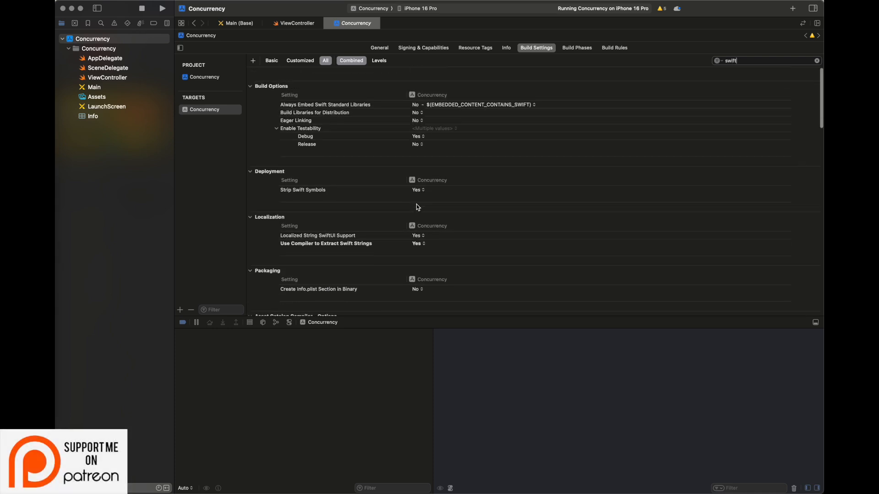
scroll("down", 3)
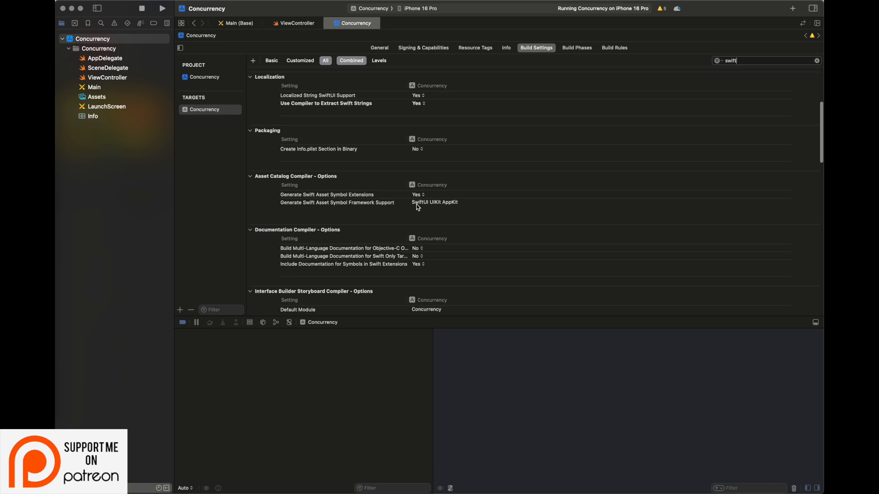
scroll("down", 3)
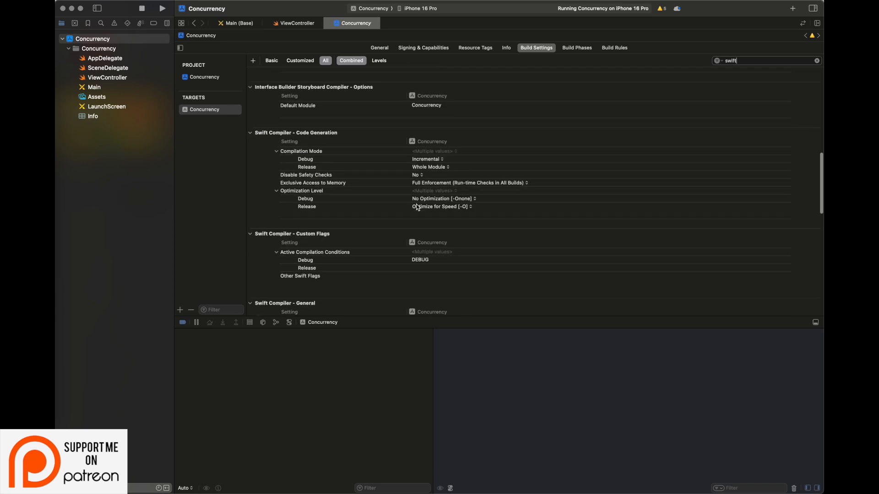
scroll("down", 3)
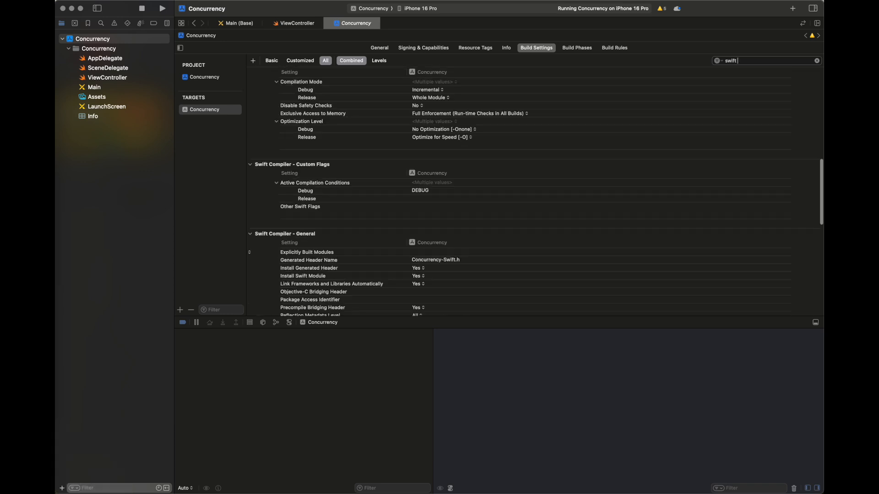
scroll("down", 3)
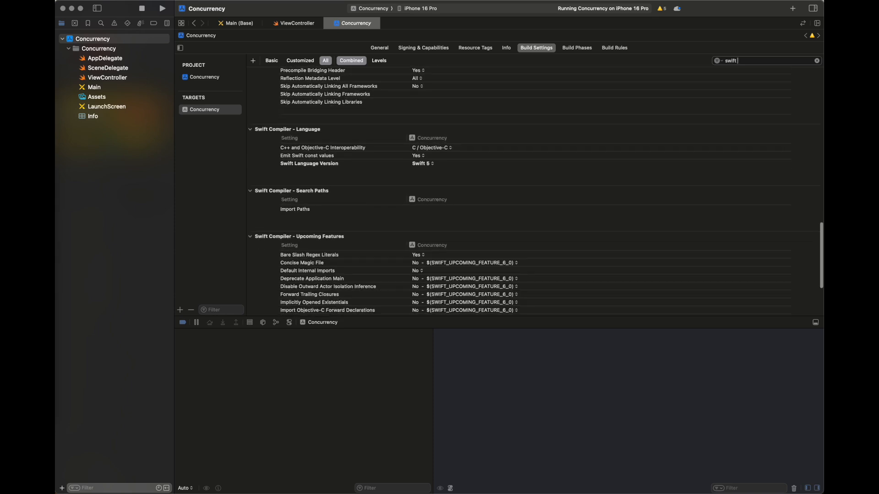
scroll("down", 3)
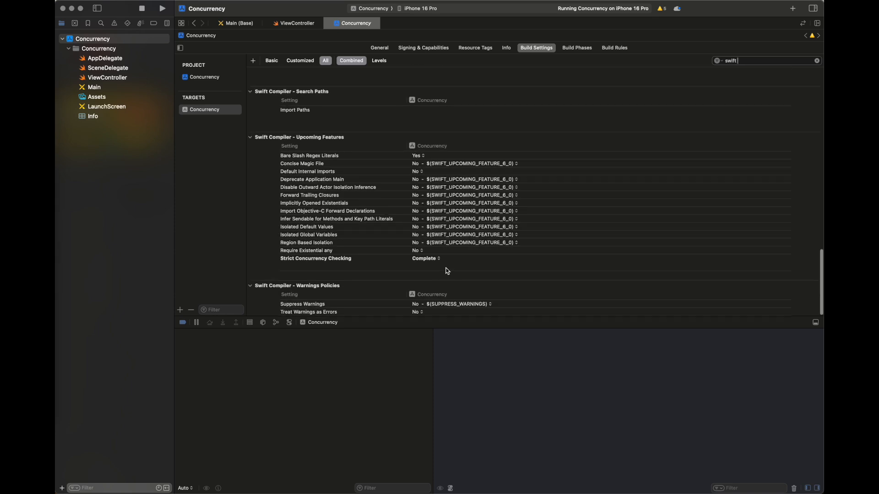
Keep Strict Concurrency Checking at Complete, switch Swift Language Version to Swift 6, and view build errors
left_click(426, 258)
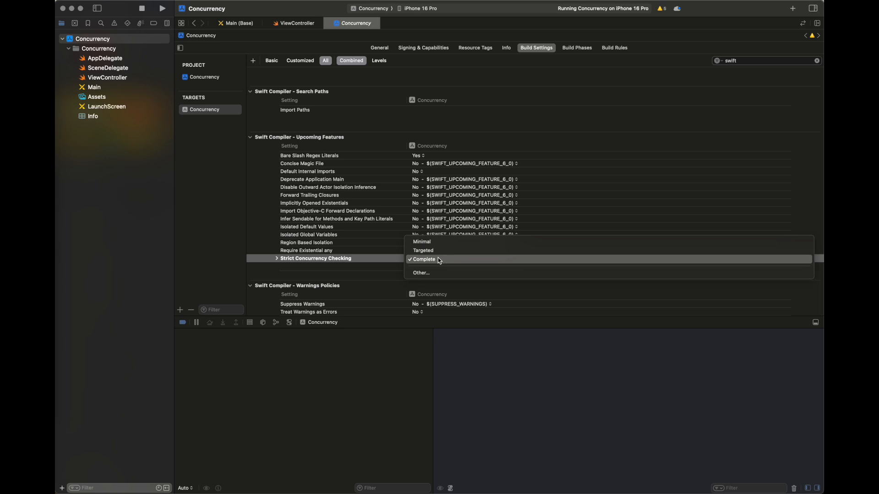
left_click(424, 259)
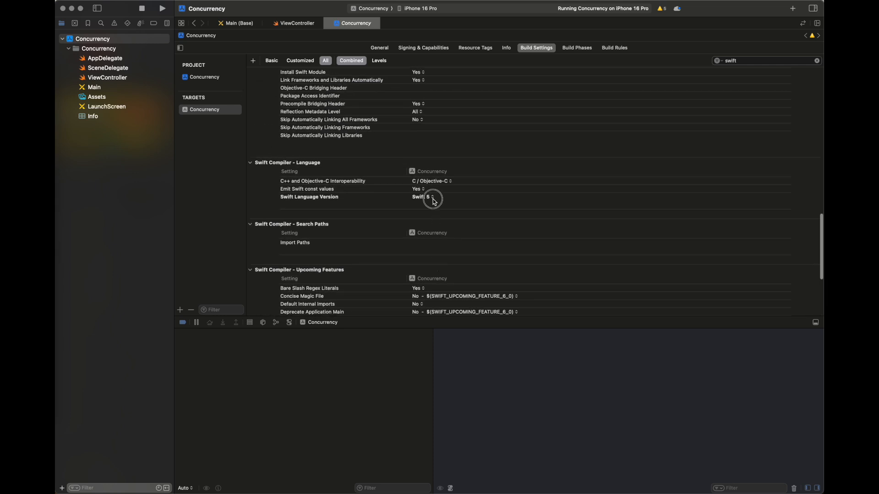
left_click(423, 197)
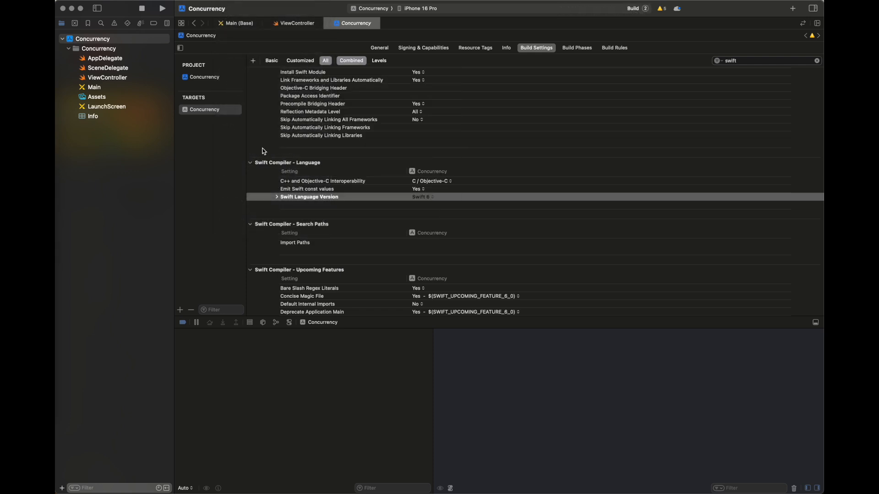
left_click(162, 8)
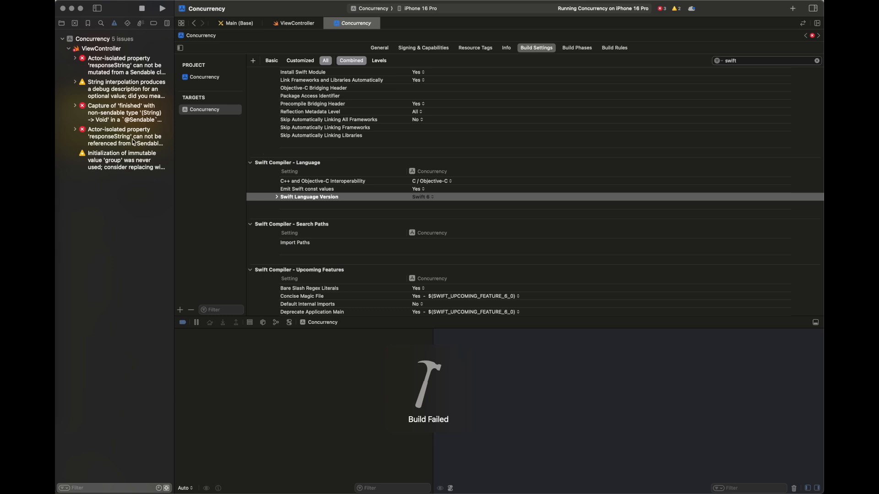
Jump from the responseString isolation error into ViewController.swift, below the AsyncTasks initializer
left_click(126, 136)
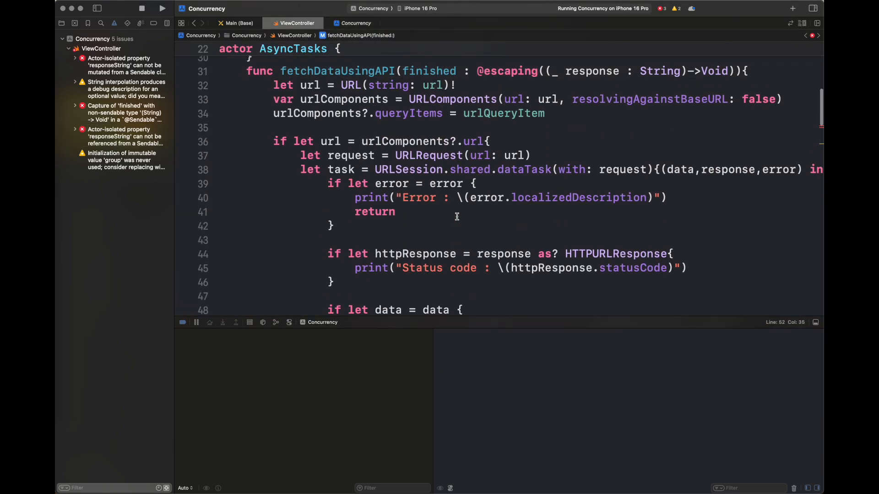
left_click(123, 112)
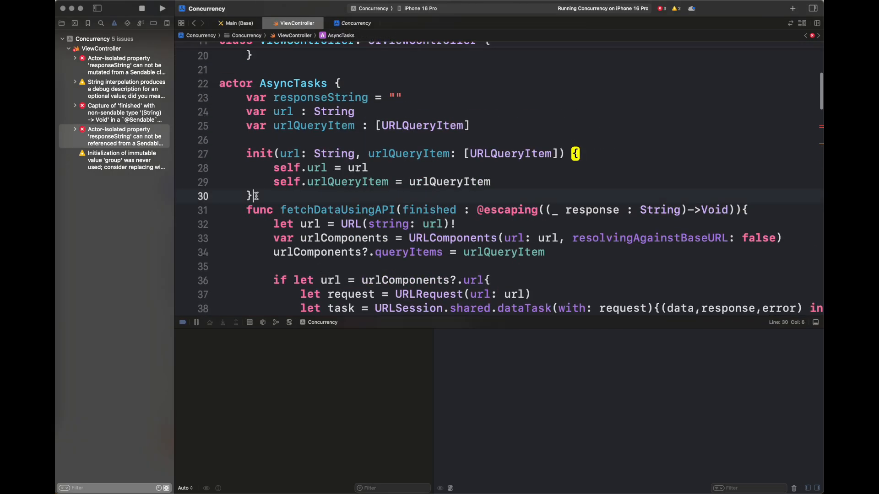
Add func setResponseString(value: String) to the AsyncTasks actor, assigning responseString
type("func setResp")
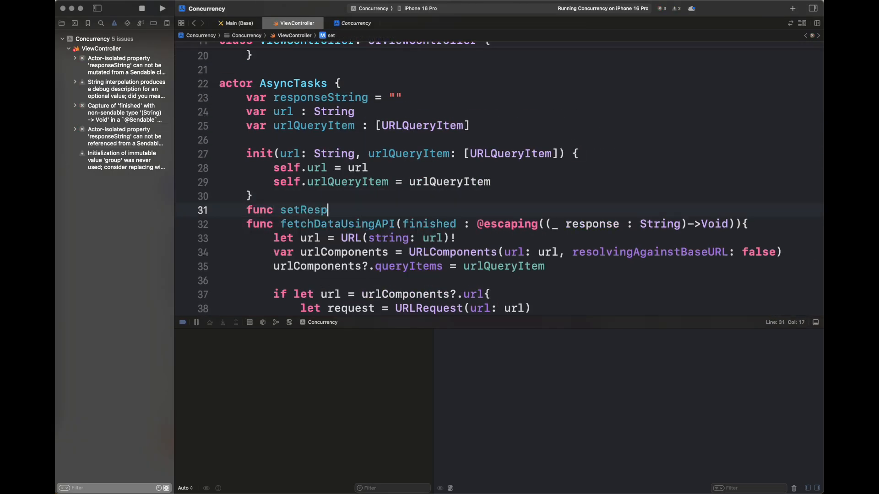
type("onseString()")
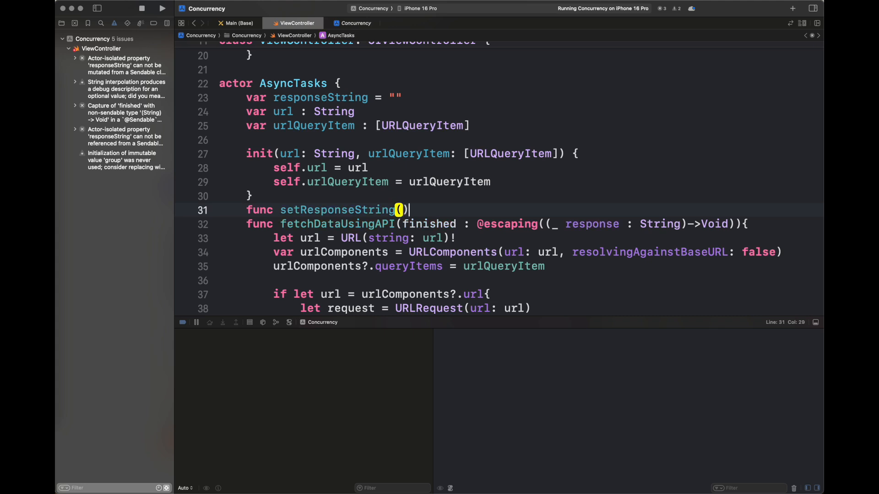
type("{")
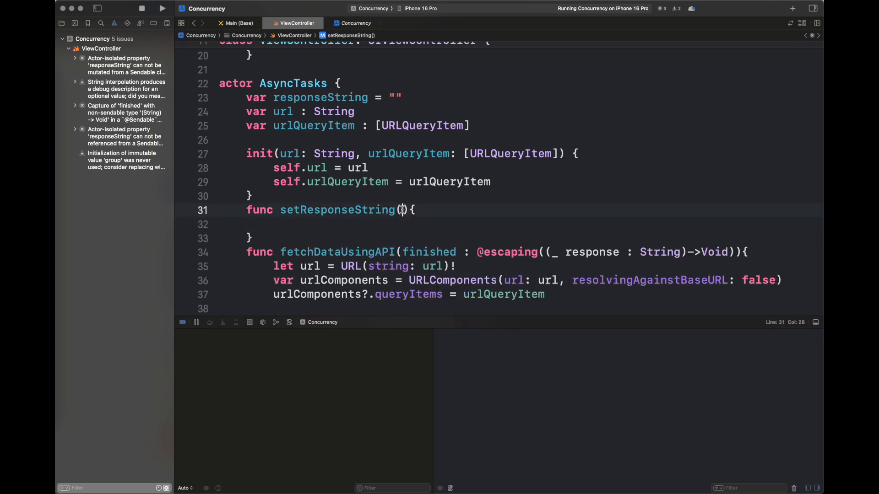
type("value : String")
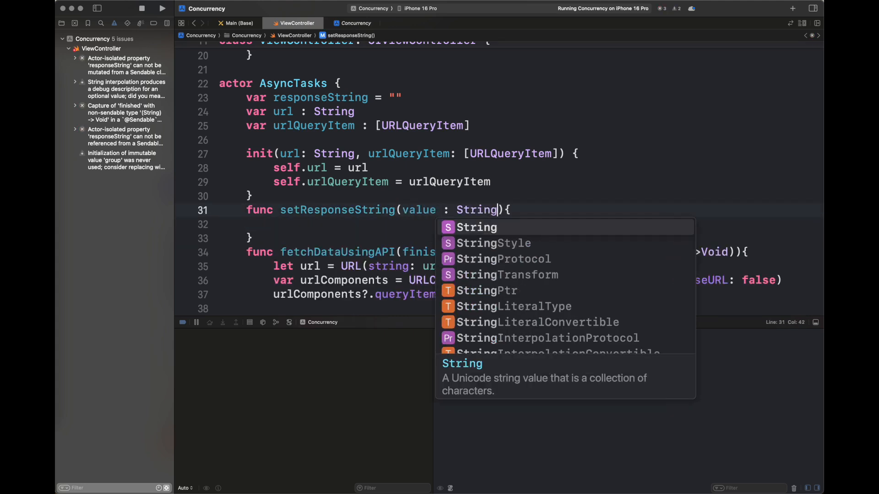
type("responseString")
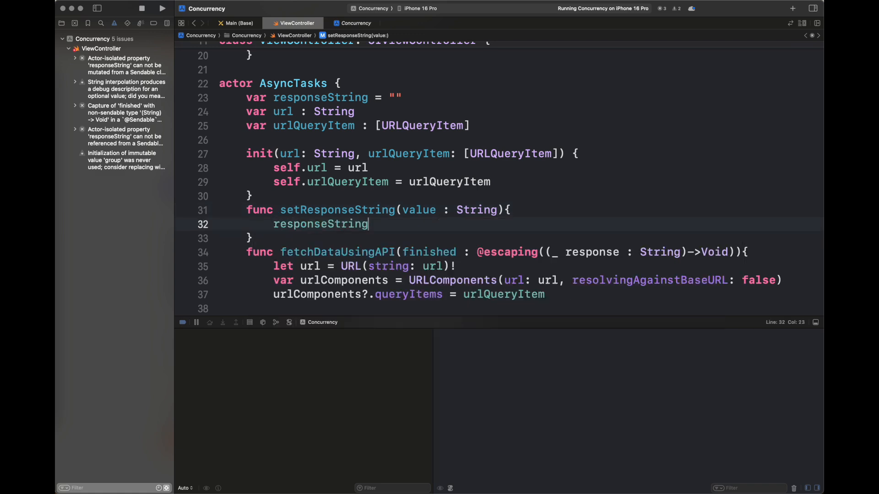
scroll("down", 3)
type("setResponseString(value: \"\\(json)\")")
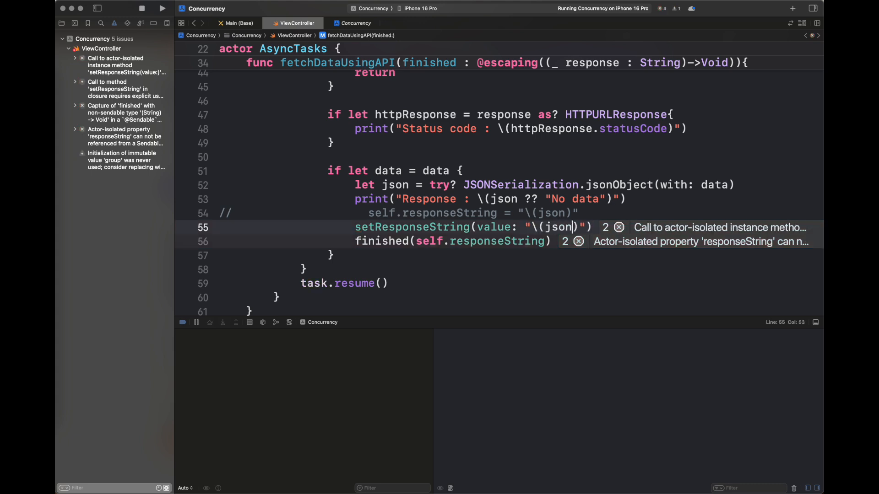
Prefix the setResponseString call in the data callback with await
left_click(619, 227)
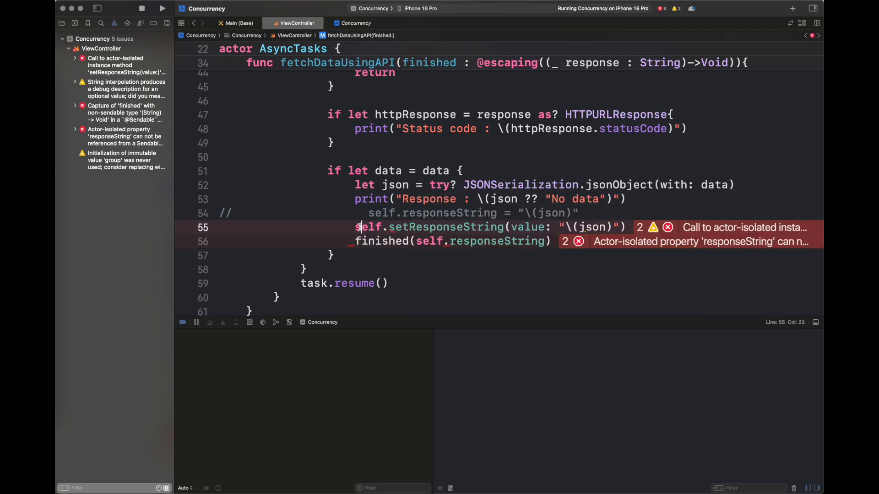
type("await")
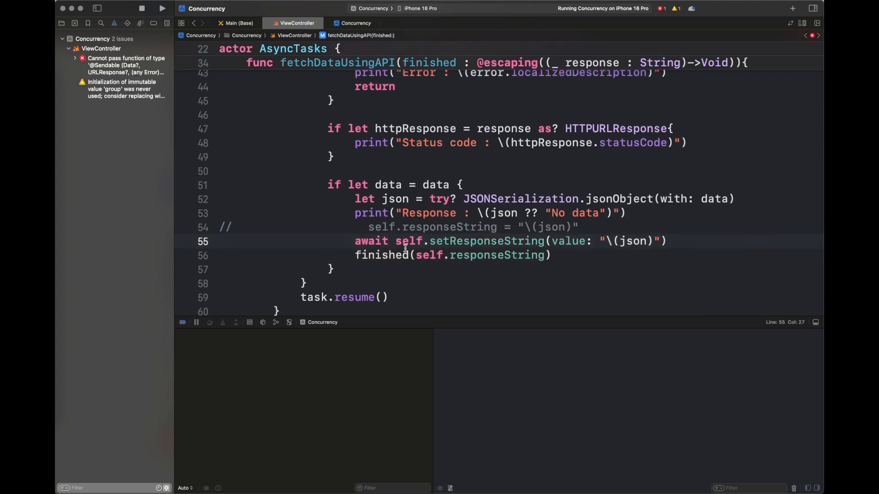
left_click(428, 255)
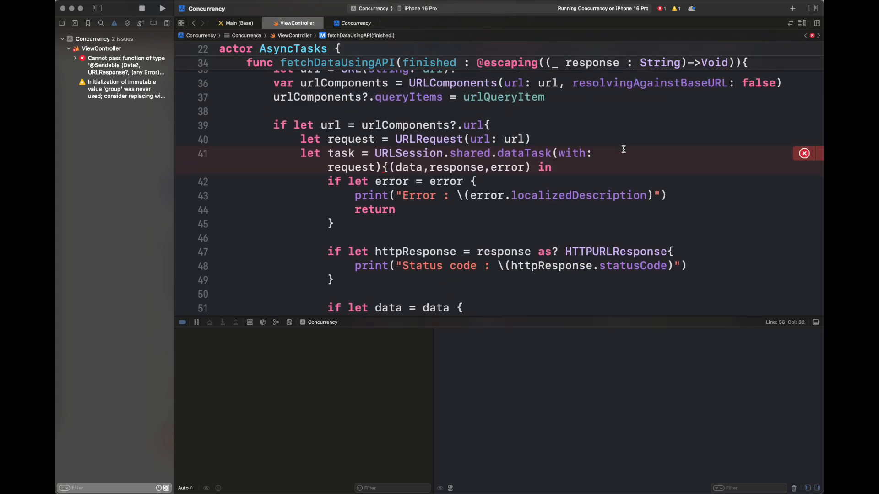
left_click(804, 152)
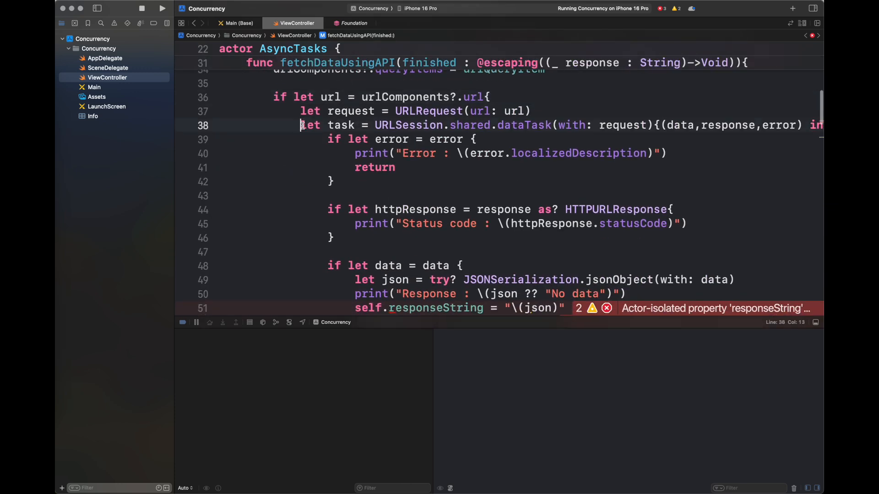
Fold and comment out the URLSession dataTask block in fetchDataUsingAPI
right_click(309, 124)
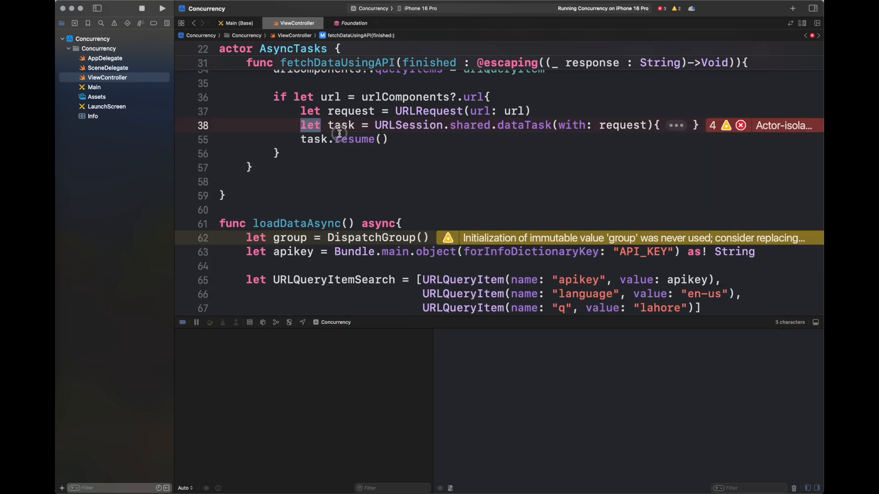
key("cmd+/")
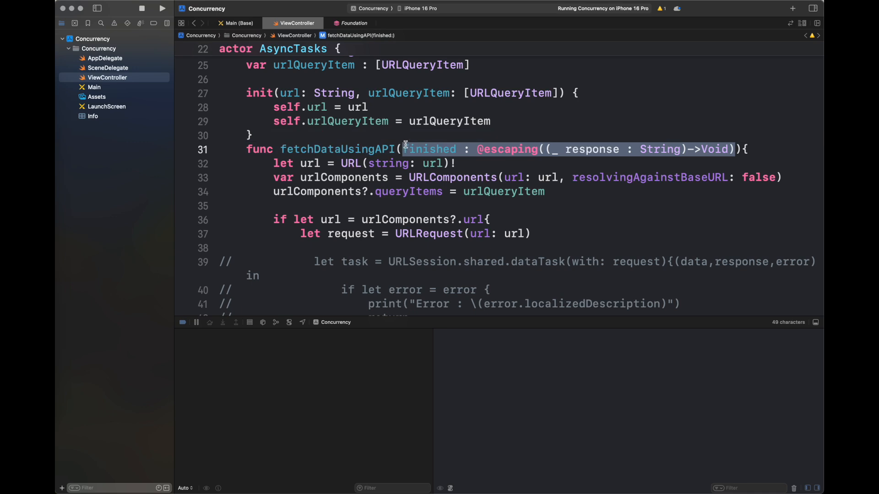
Replace fetchDataUsingAPI's completion handler with an 'async throws -> String' signature
key("Delete")
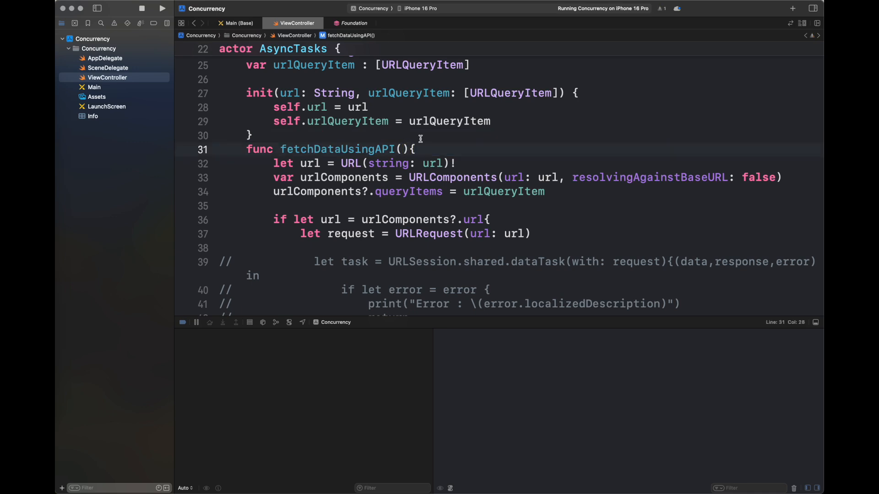
type("a")
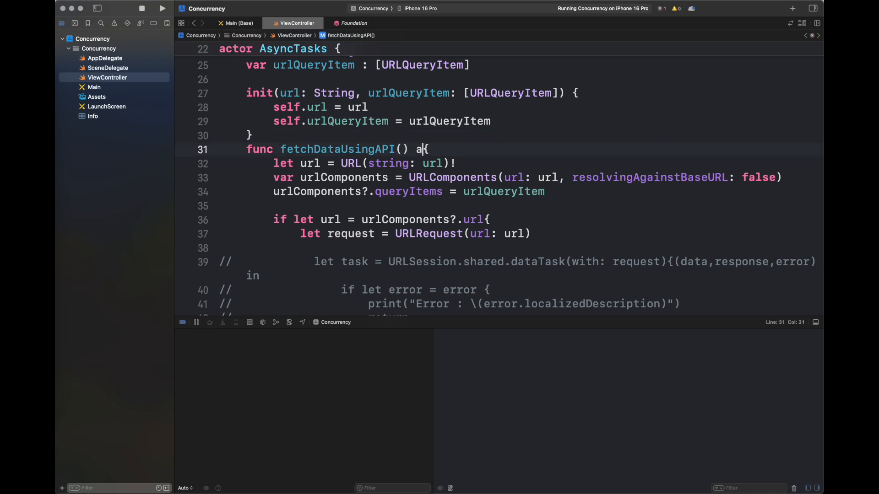
type("sync throws -> String")
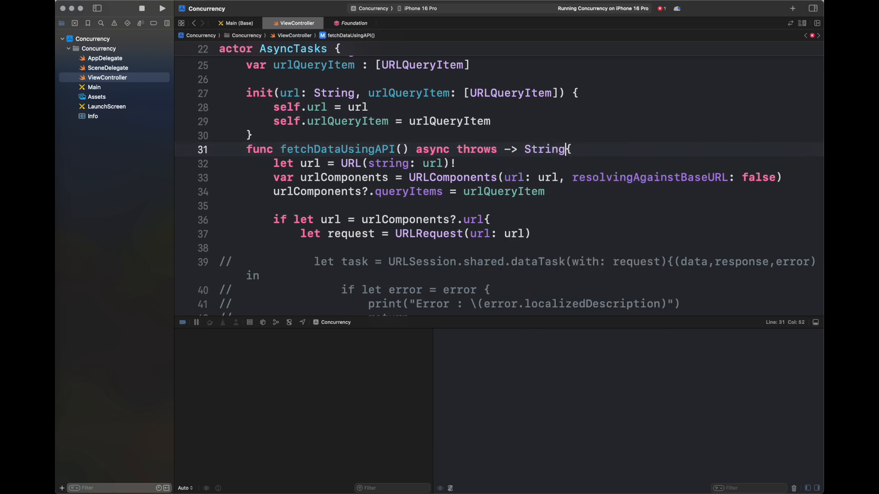
key("return")
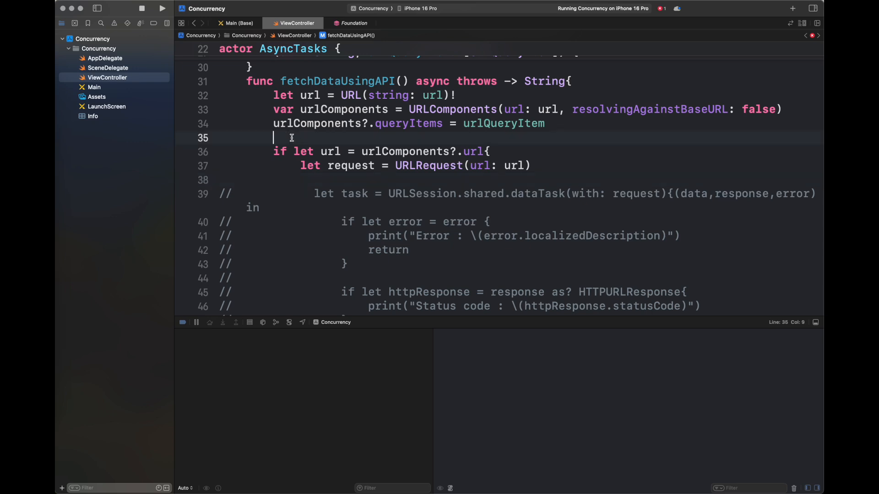
Open a do block that awaits URLSession data into let (data, response)
type("do {")
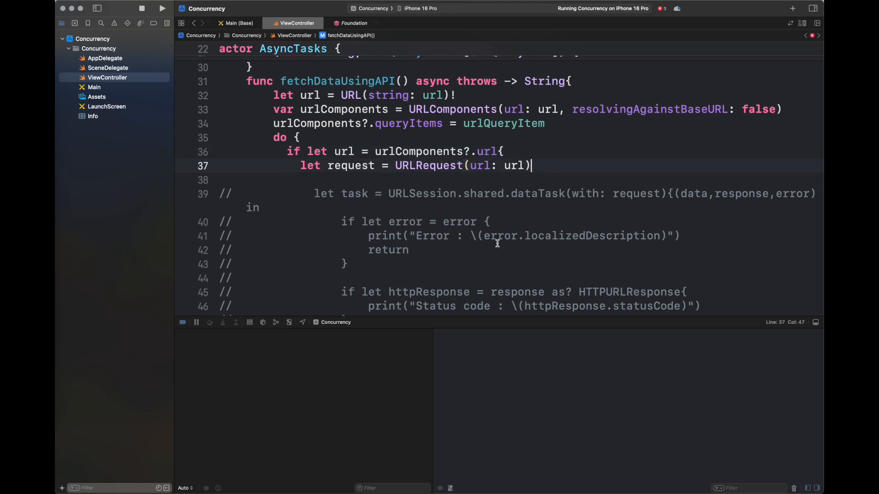
scroll("down", 3)
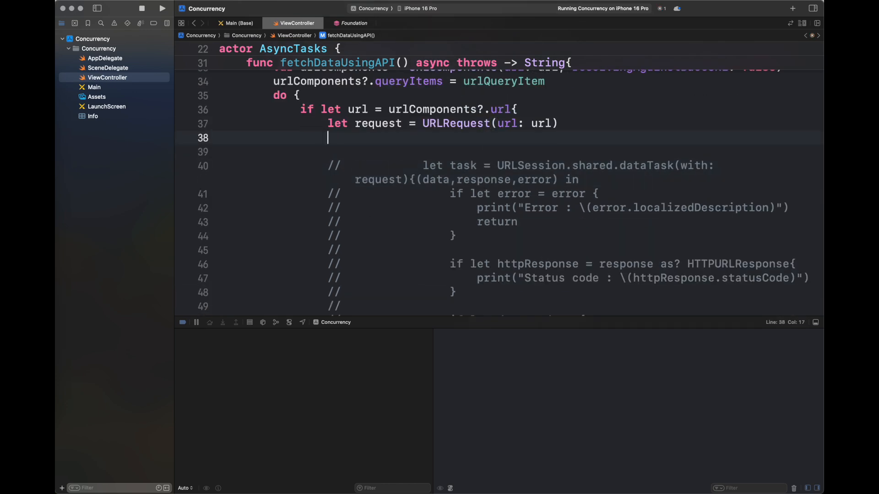
type("let")
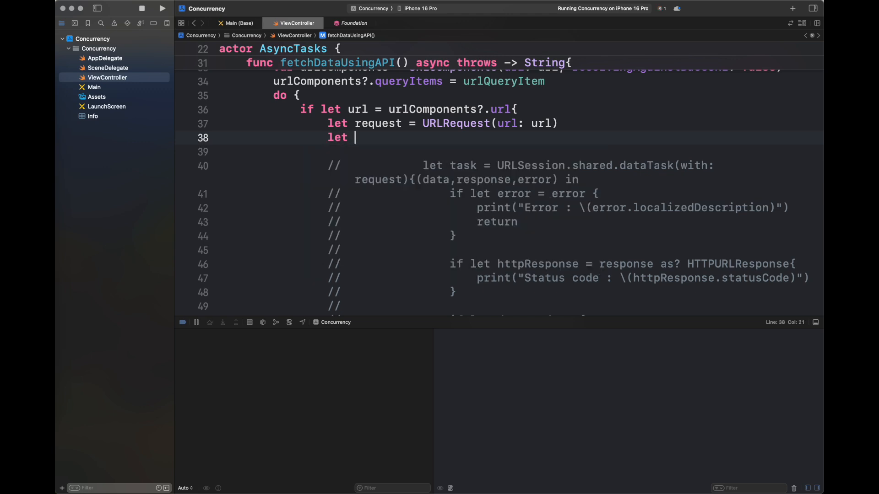
type("(data , )")
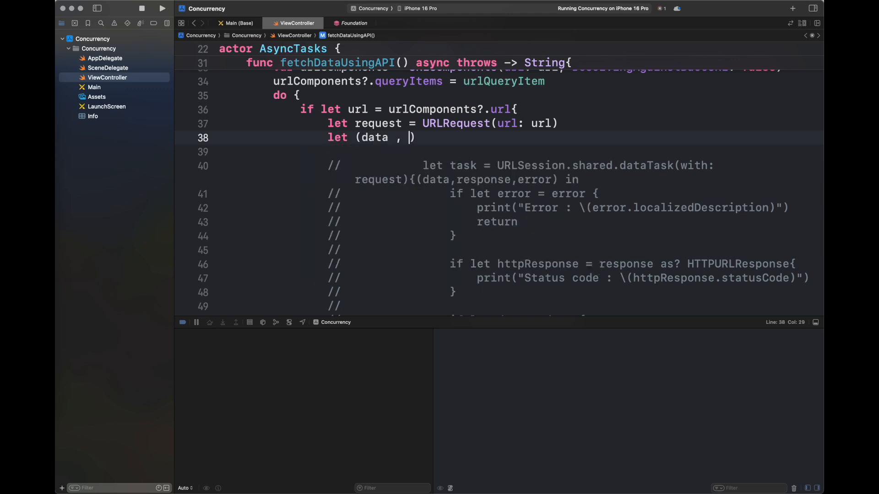
type("response")
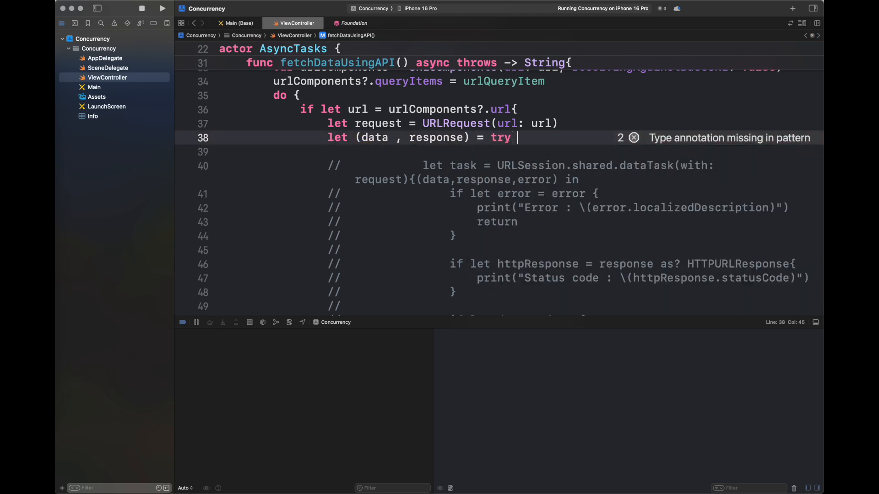
type("await U")
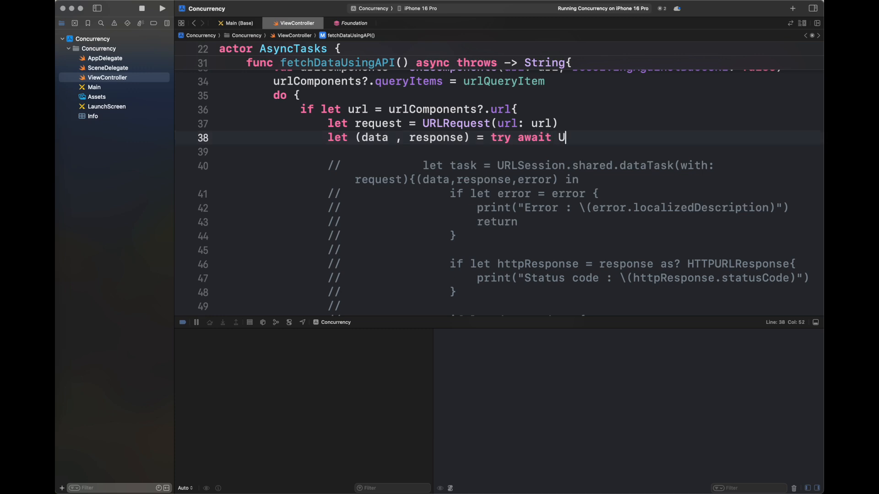
type("RLSession.shared.data(for: request")
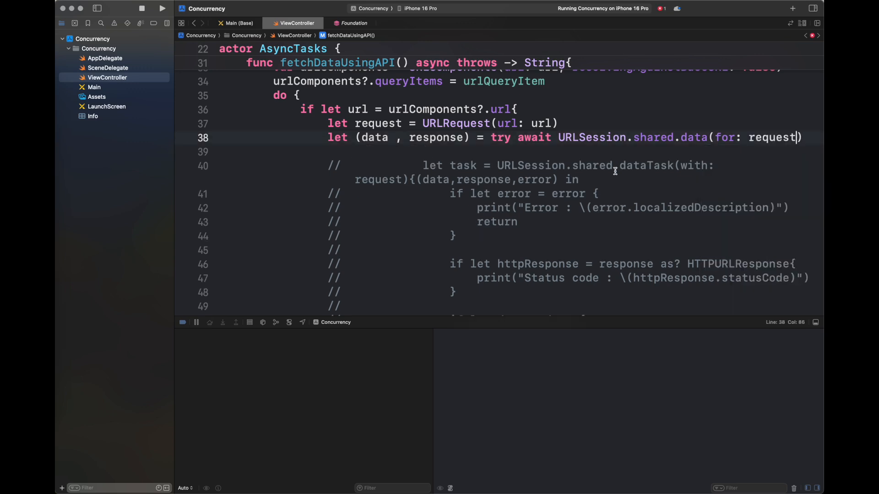
Guard the HTTPURLResponse statusCode equals 200, else throw URLError(.badServerResponse)
type("guard let httpRes")
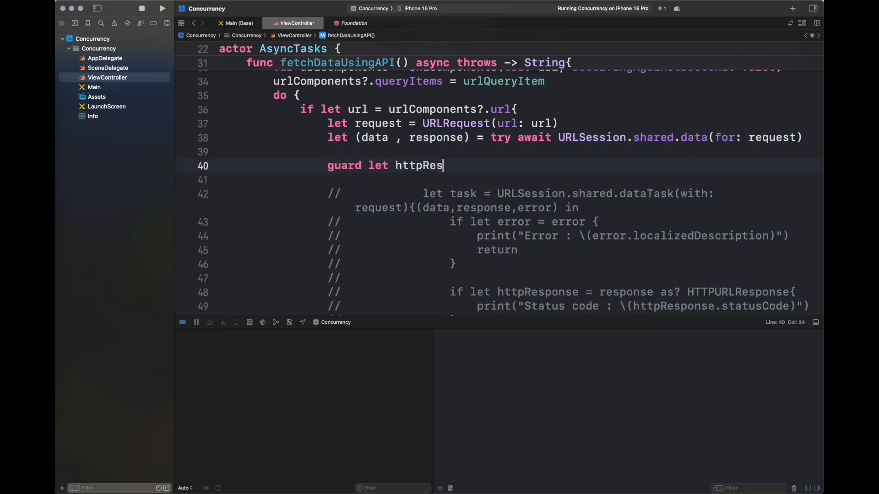
type("ponse = response")
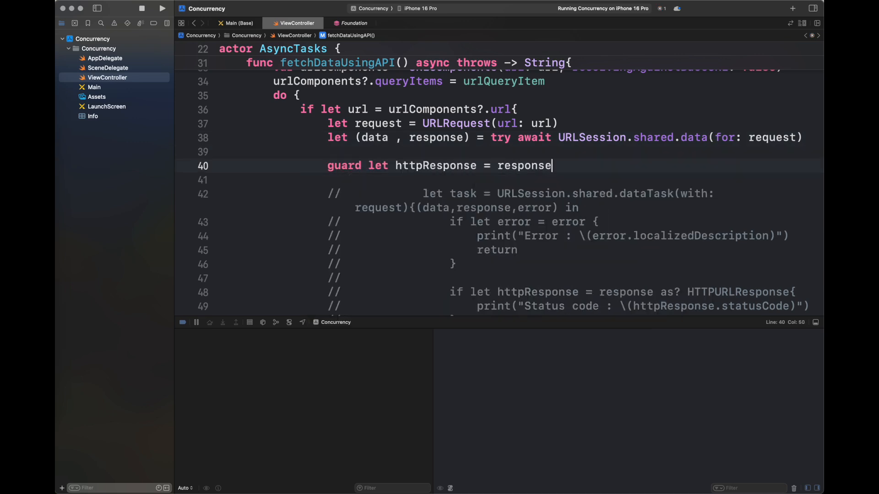
type("as?")
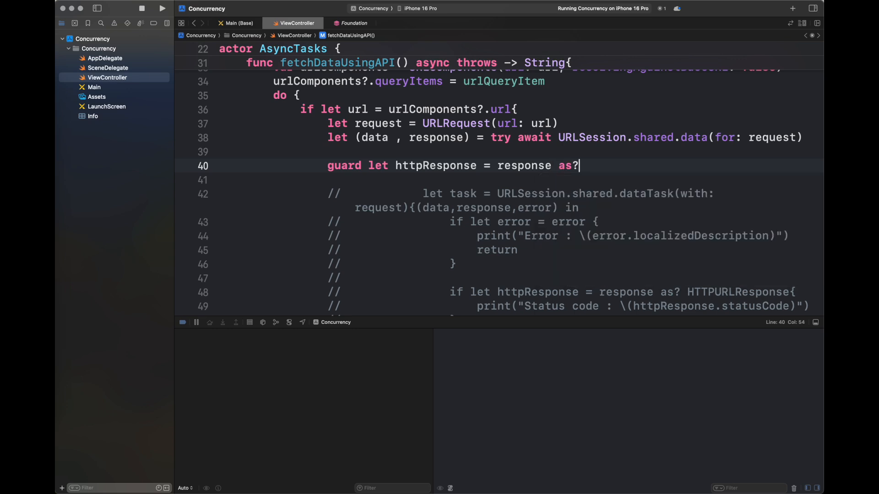
type("HTTPURLResponse,")
left_click(520, 180)
type("httpResponse")
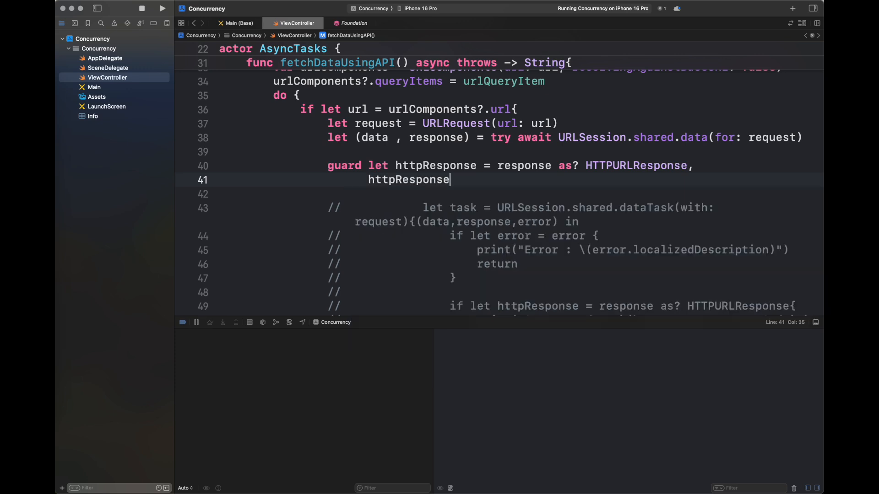
type(".statusCode =")
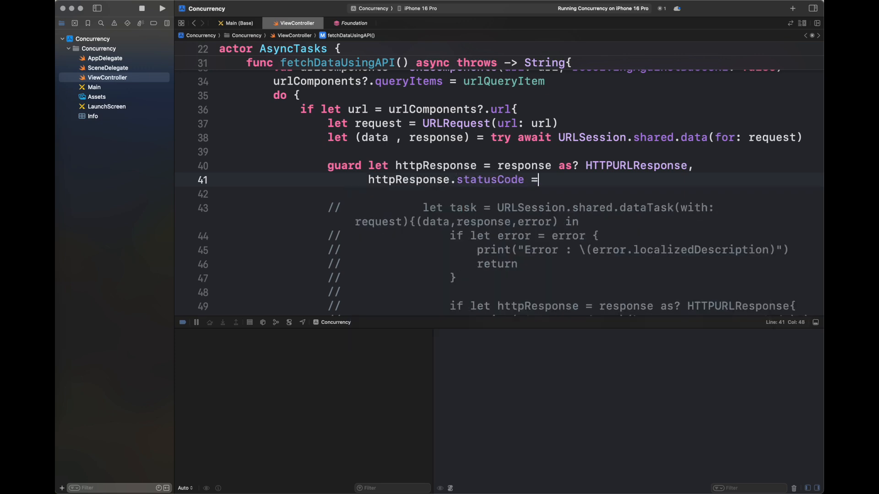
type("= 200 else {")
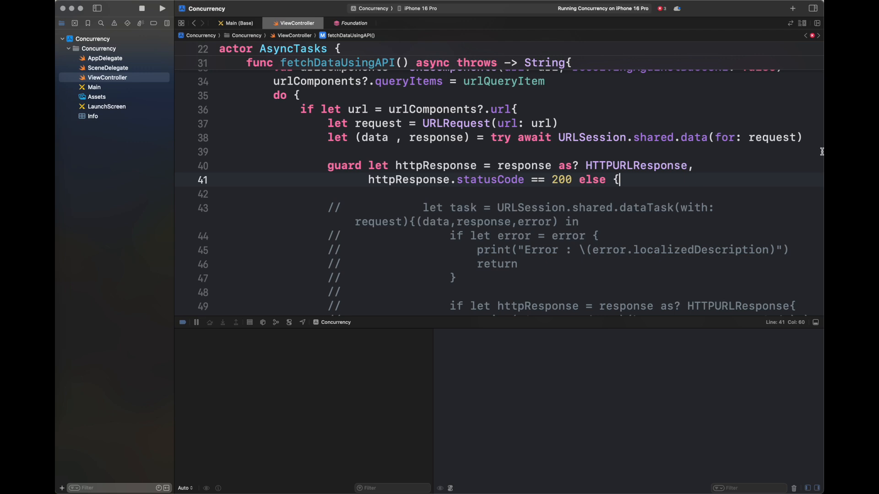
key("enter")
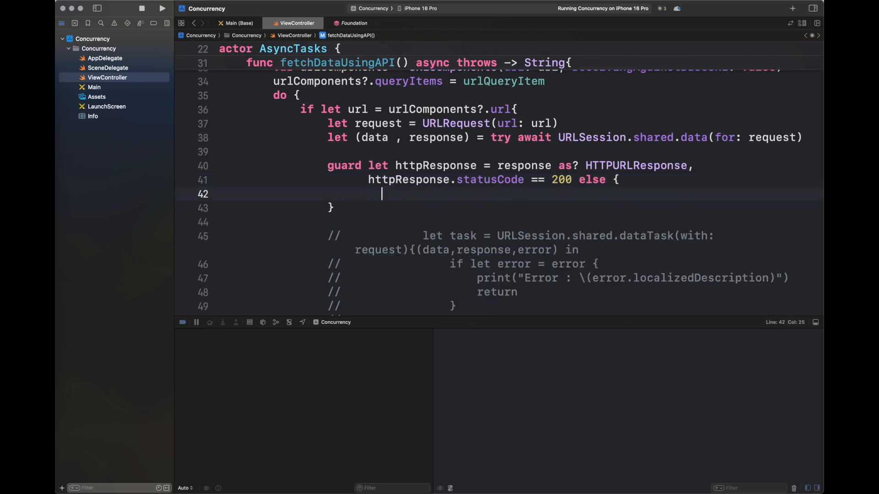
type("throw URLError(code: URLError.Code")
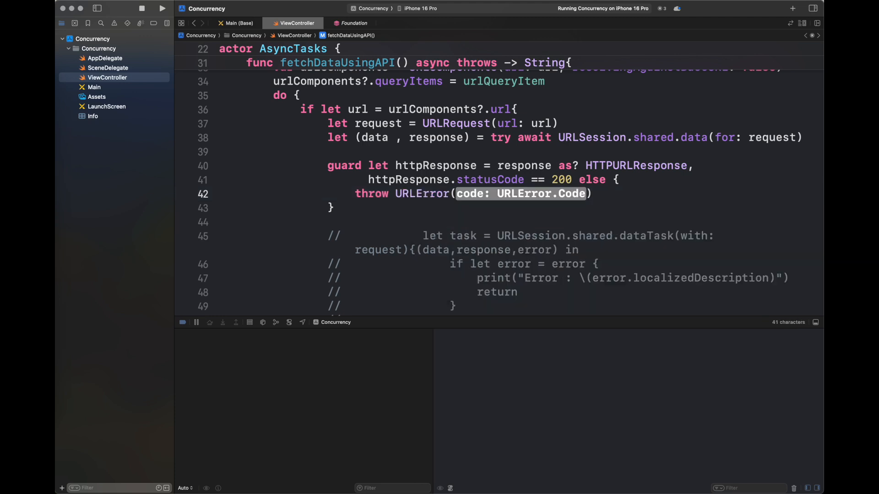
type(".badServerResponse")
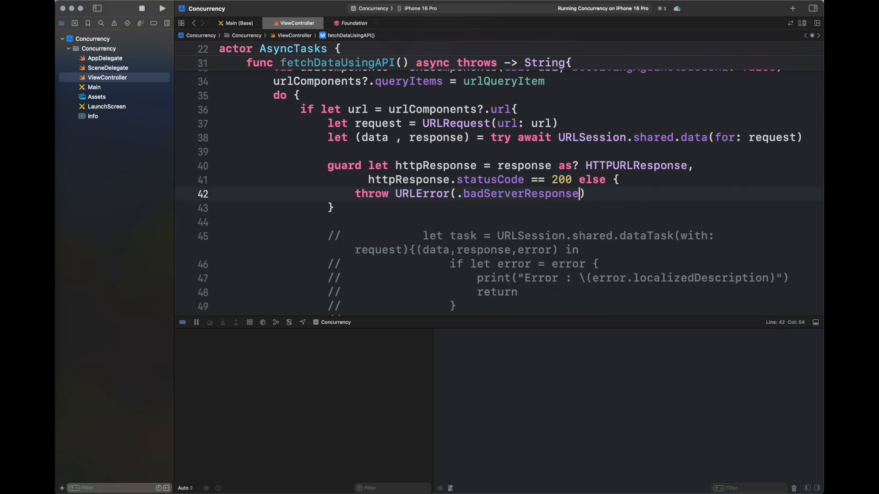
Return the UTF-8 responseString if decodable, otherwise throw URLError(.cannotDecodeRawData)
type("i")
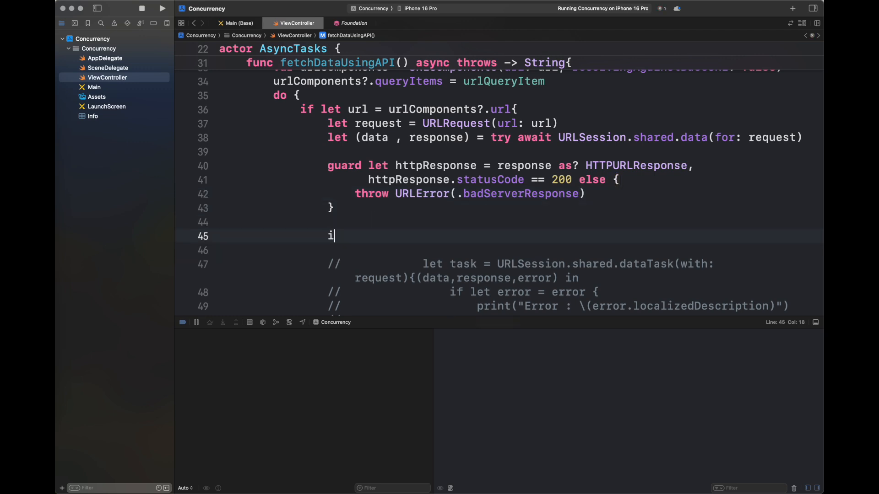
type("f let responseSt")
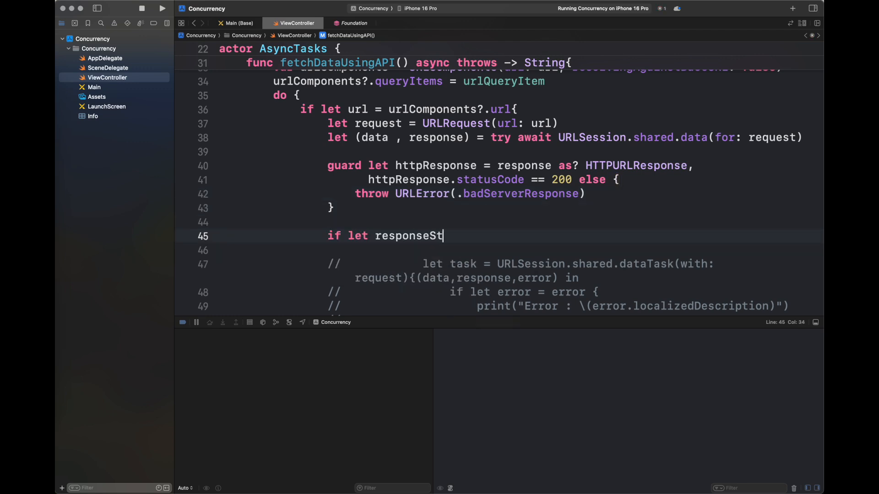
type("ring = String")
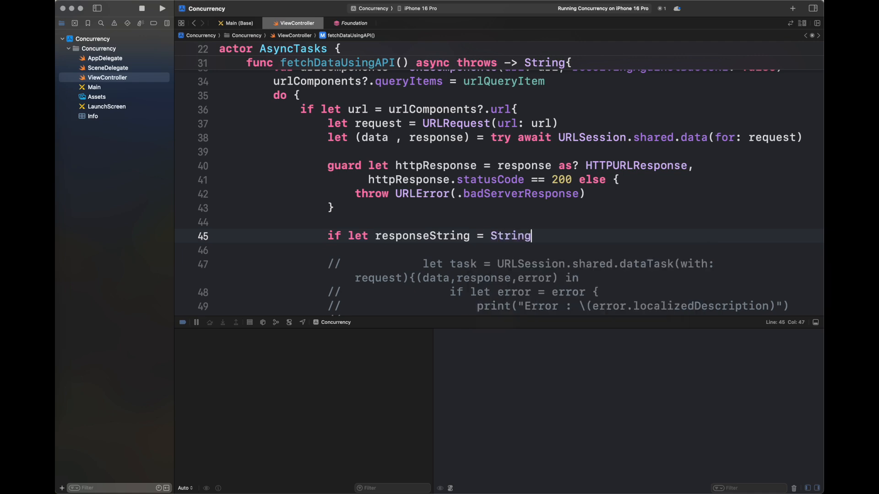
type("(data: )")
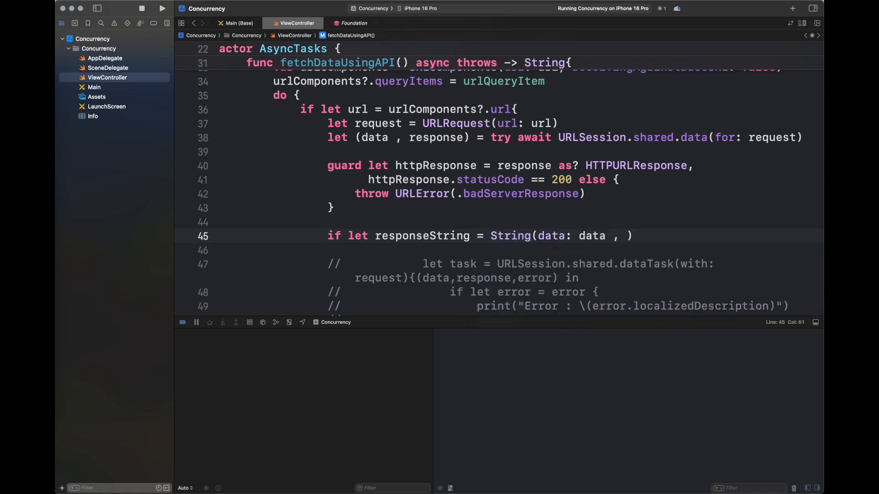
type("encoding: .utf8)")
left_click(520, 249)
type("re")
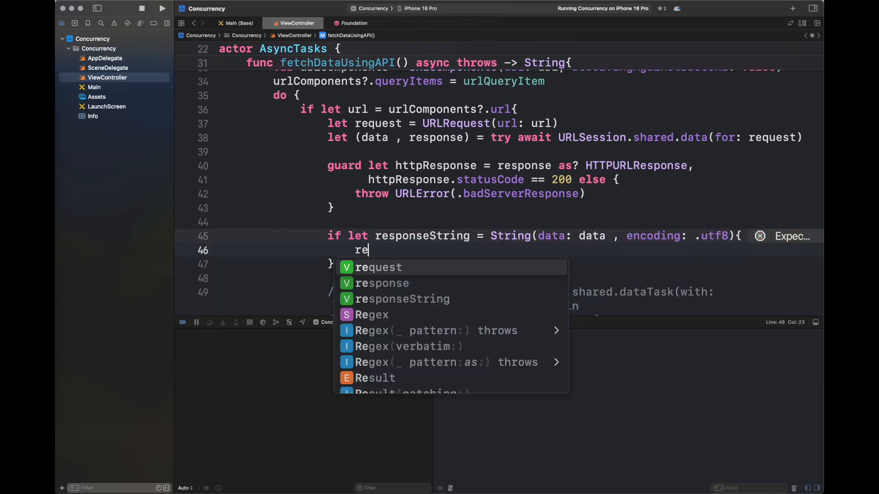
type("turn responseString")
left_click(573, 264)
type(" else {")
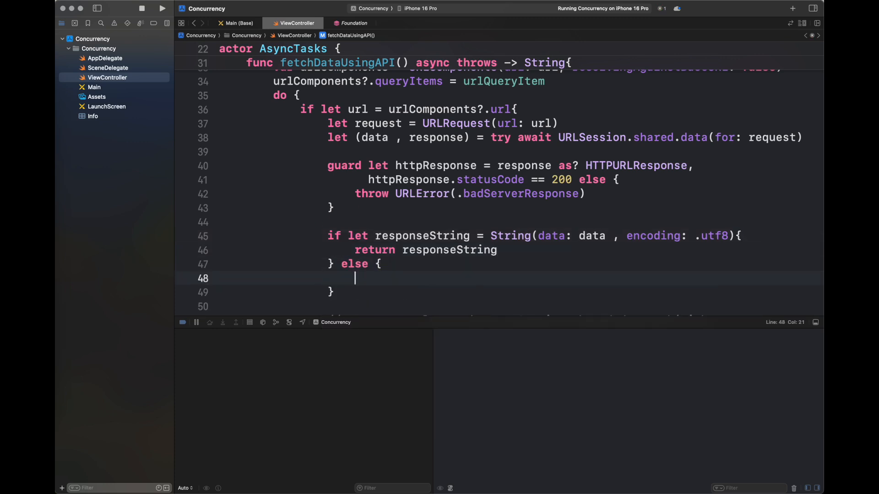
type("throw U")
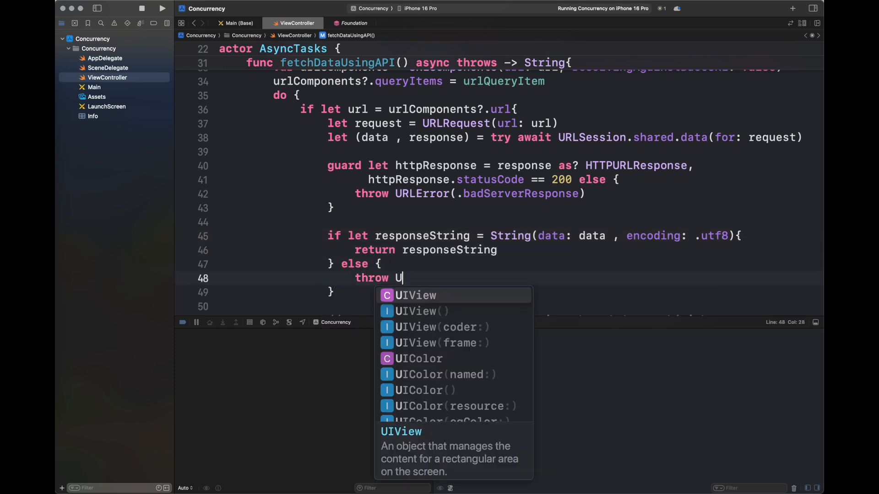
type("RLError(")
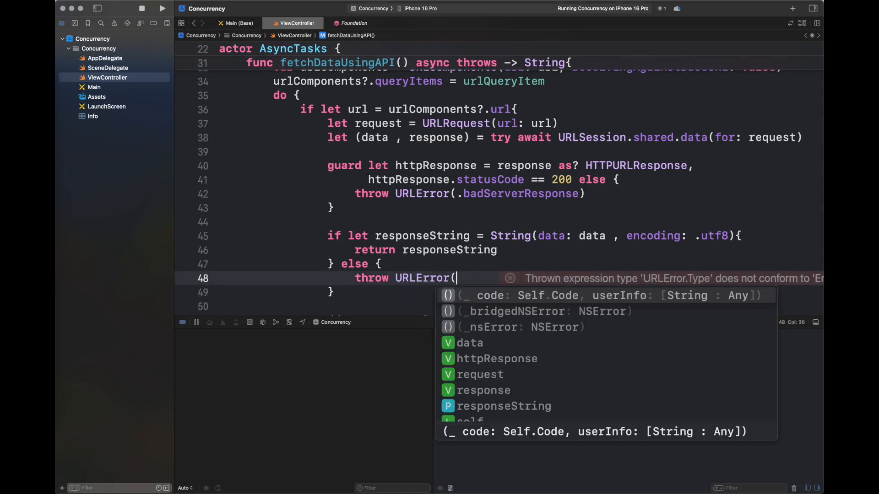
type(".cannotde")
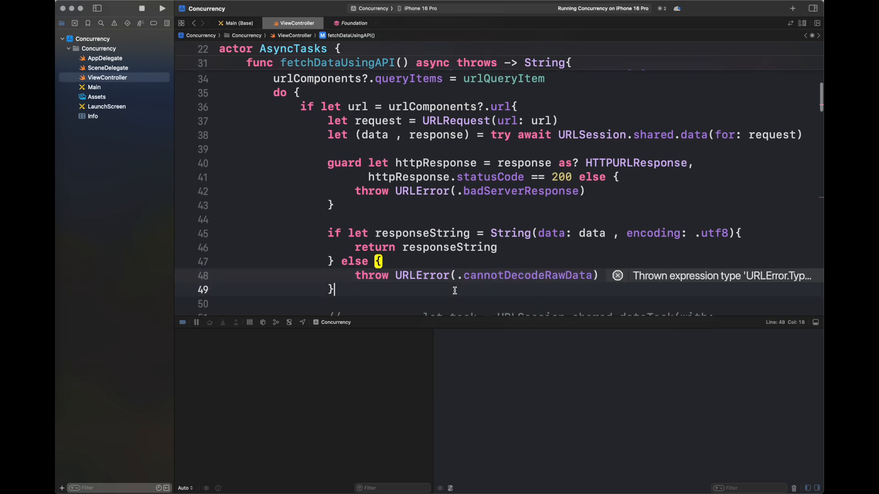
scroll("down", 3)
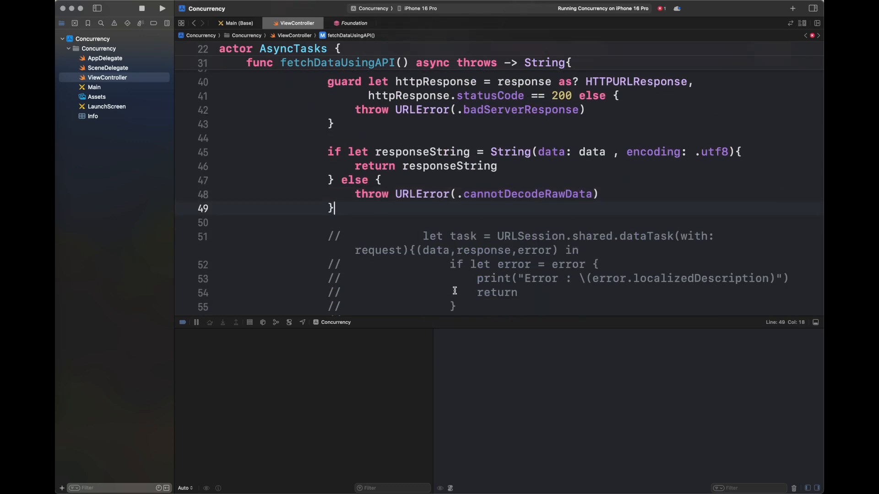
scroll("down", 3)
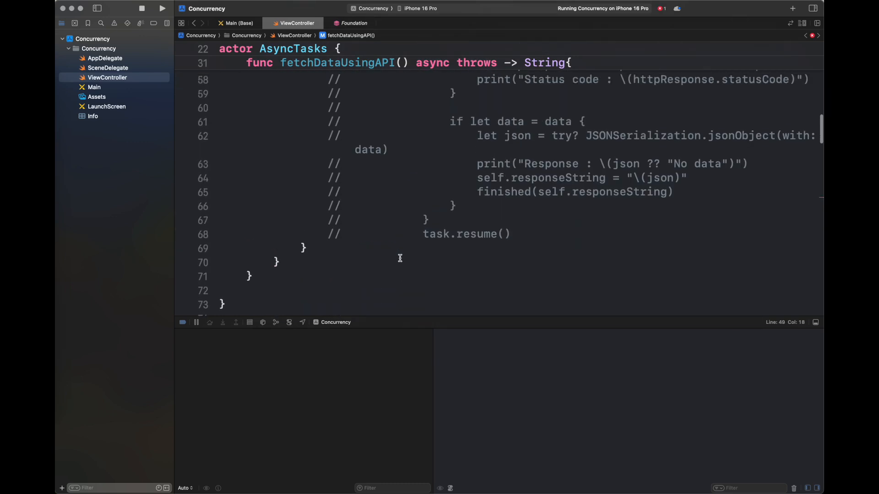
Add a catch block printing "Error : \(error)" and rethrowing the error
type("ca")
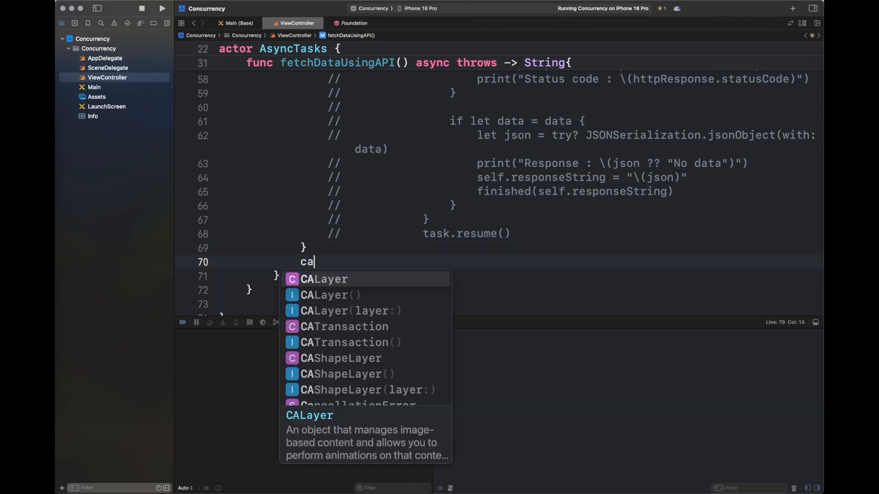
type("tch{")
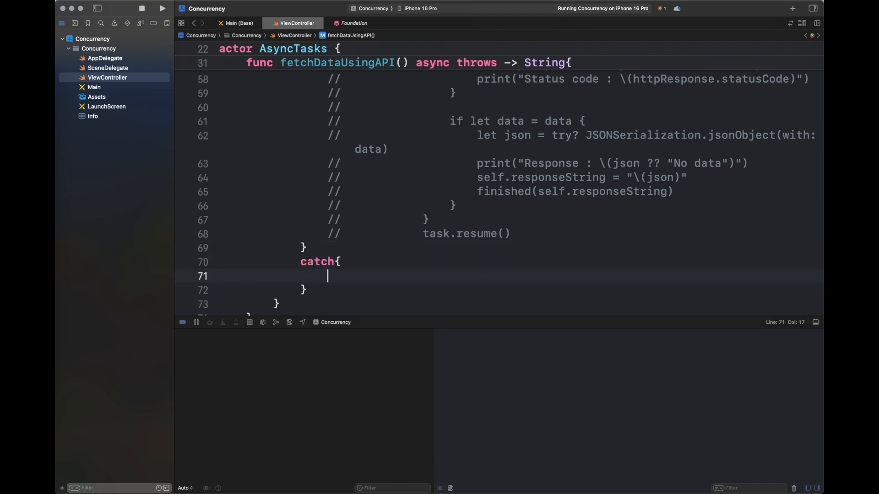
type("print(\"Er\")")
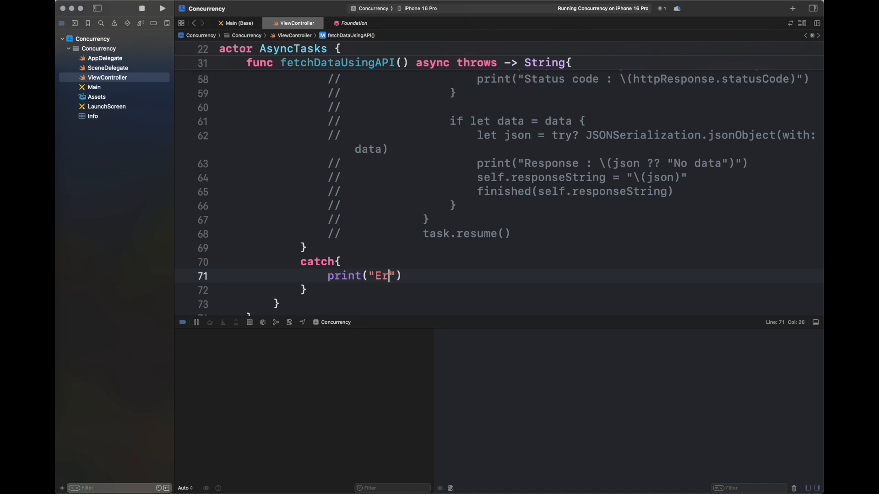
type("ror : \\")
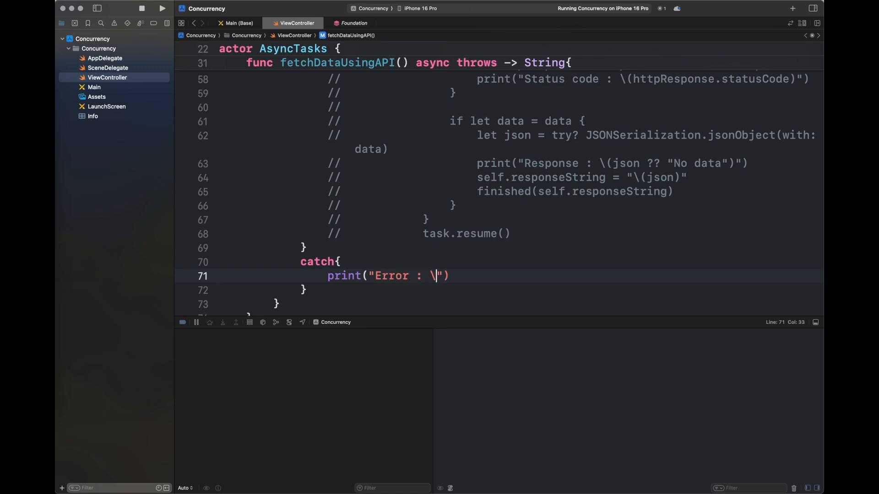
type("(error)")
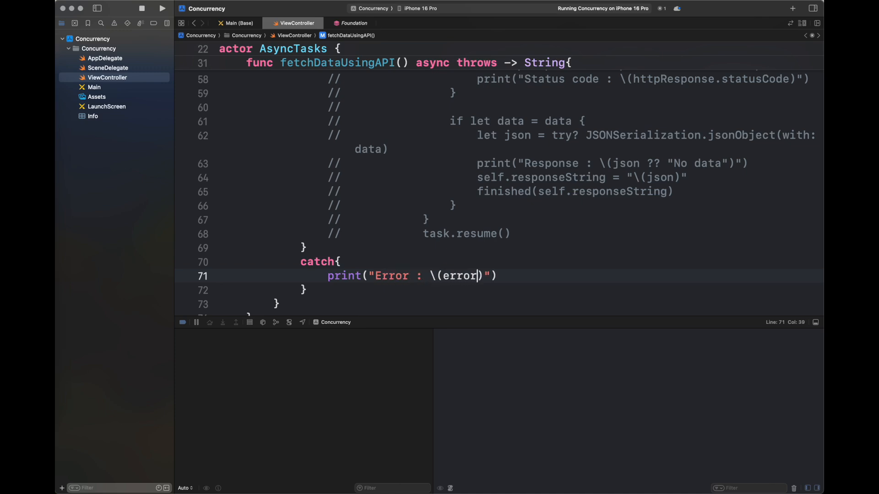
type("?")
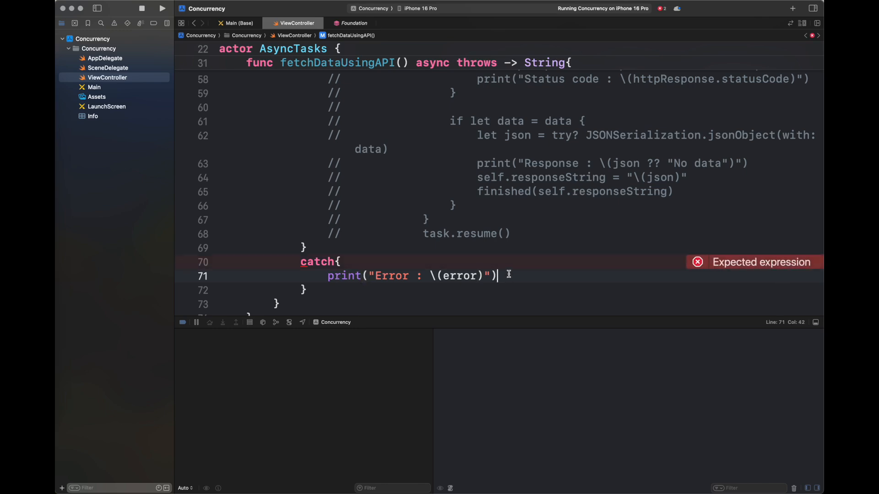
key("Return")
type("}")
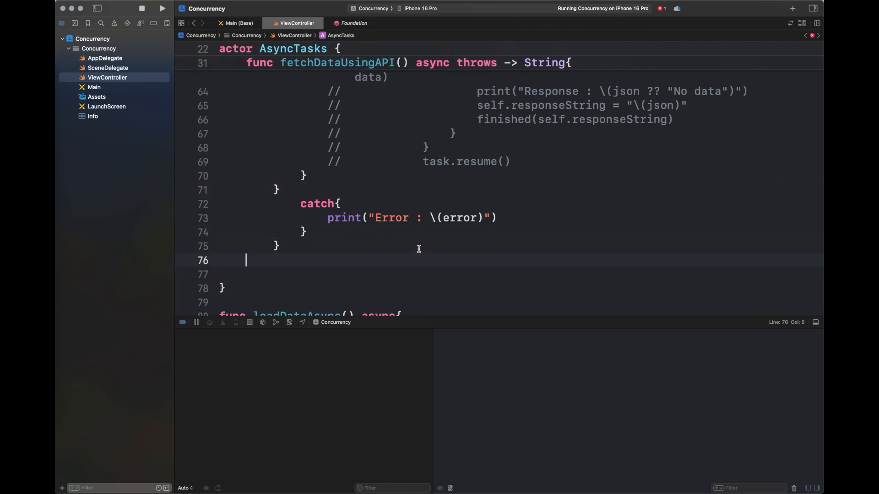
type("thr")
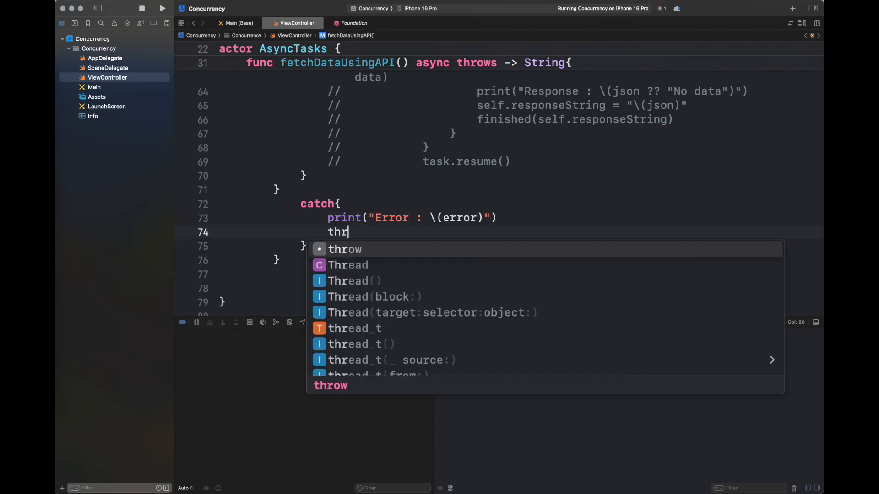
type("row error")
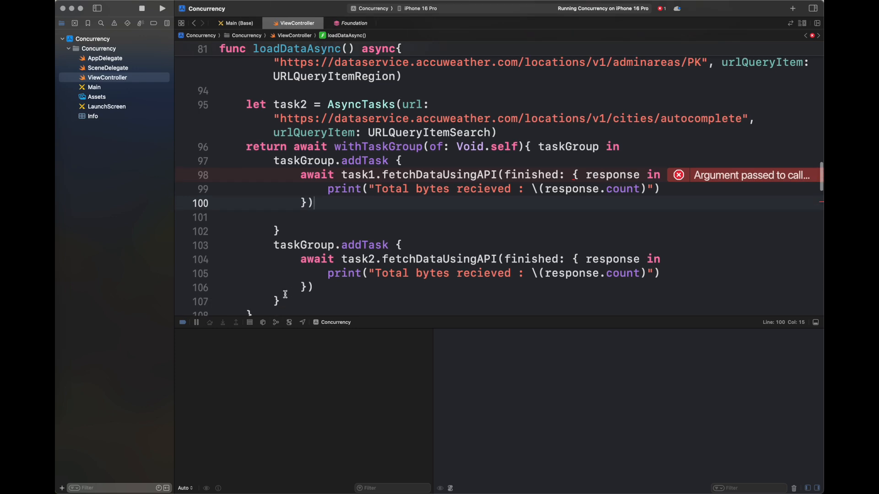
Comment out the old addTask calls; add do-catch printing task1.fetchDataUsingAPI() or "Async Error"
left_click_drag(299, 174, 280, 301)
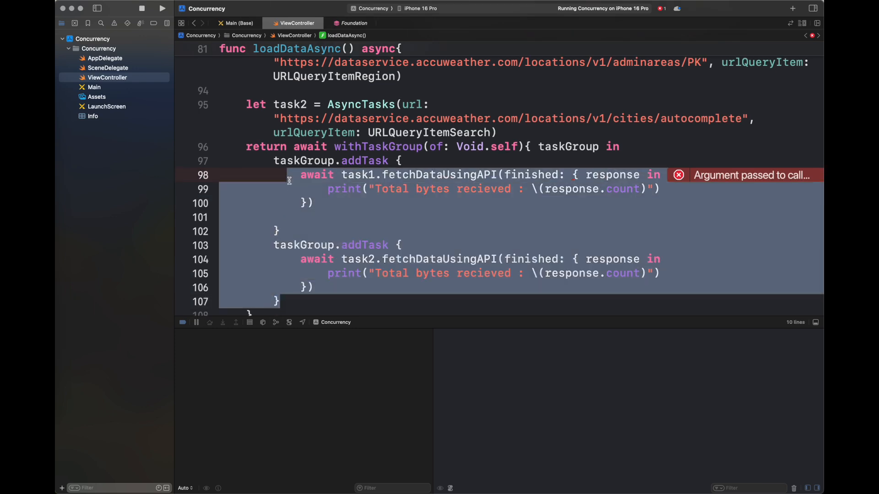
key("cmd+/")
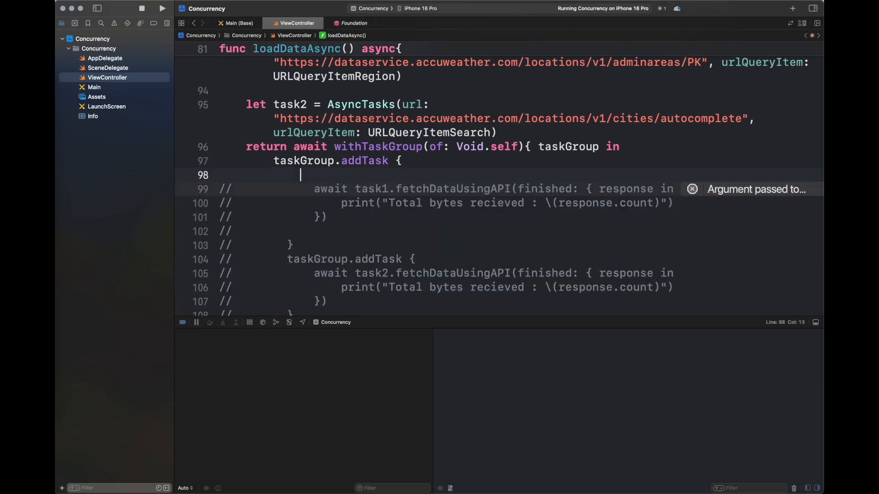
type("do {")
type("try await")
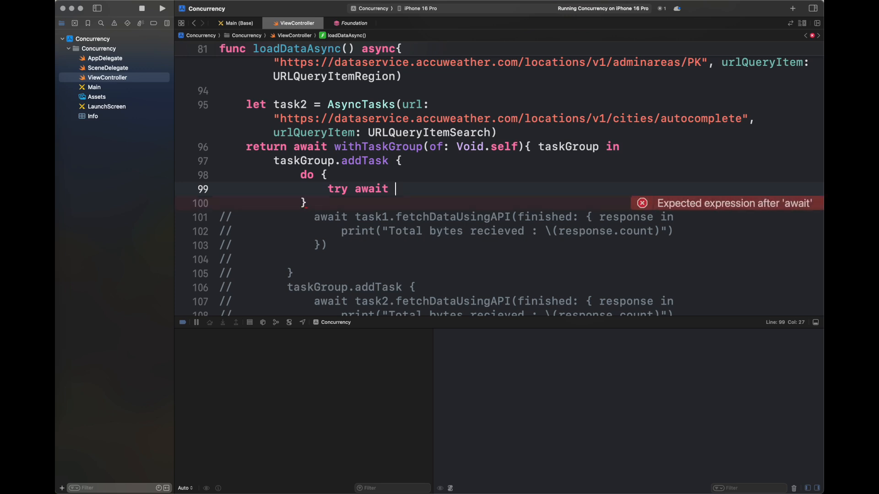
type("print(")
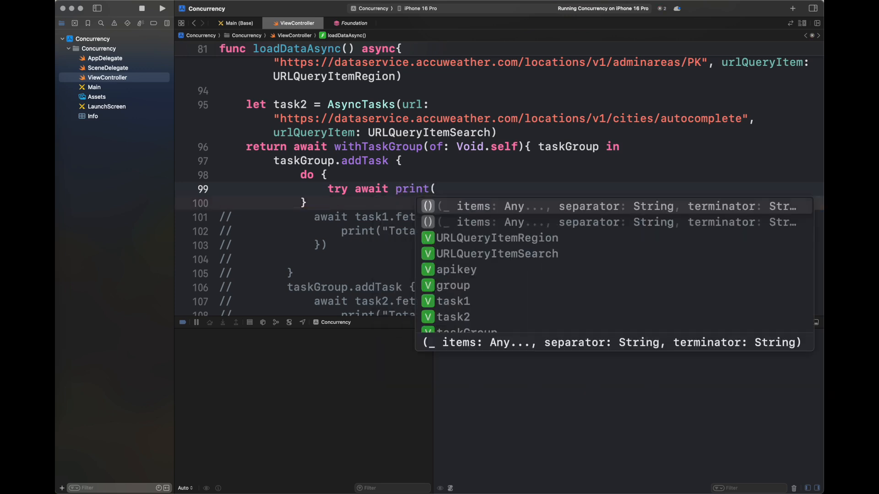
type("task1.fetchDataUsingAPI(")
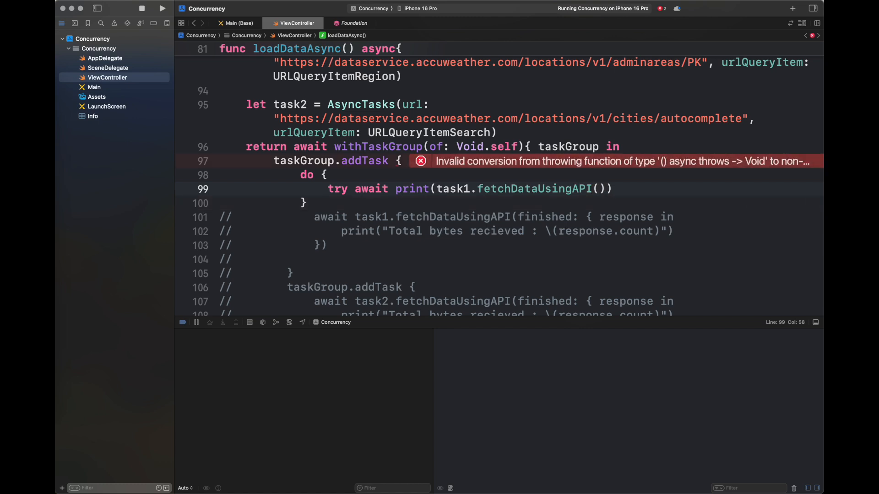
type("catch{")
type("print(\"Async Error :")
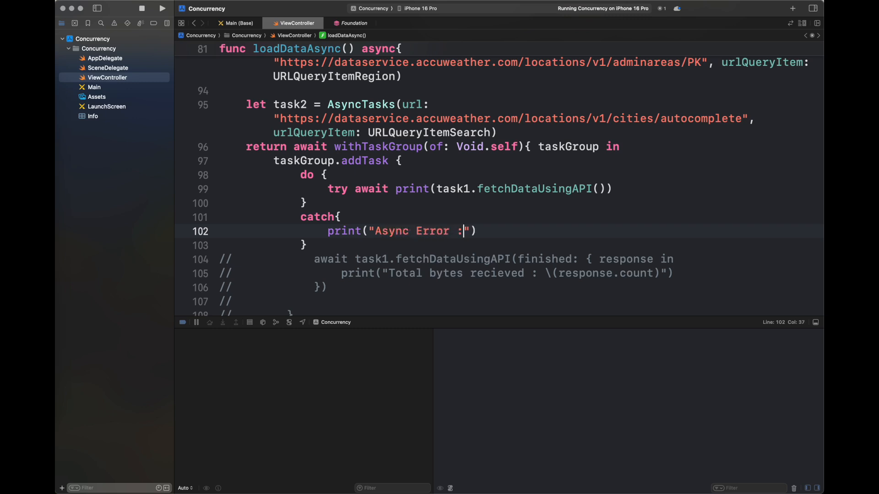
type("\\(err)")
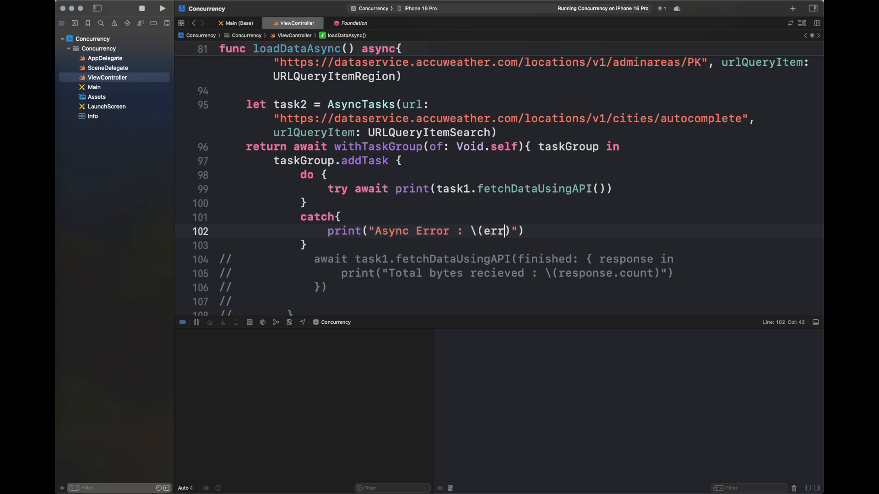
type("or")
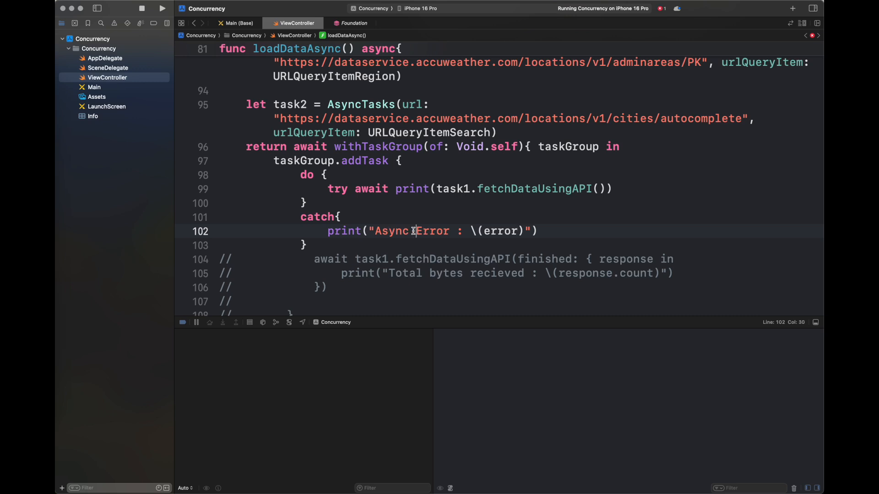
scroll("down", 3)
type("return \"")
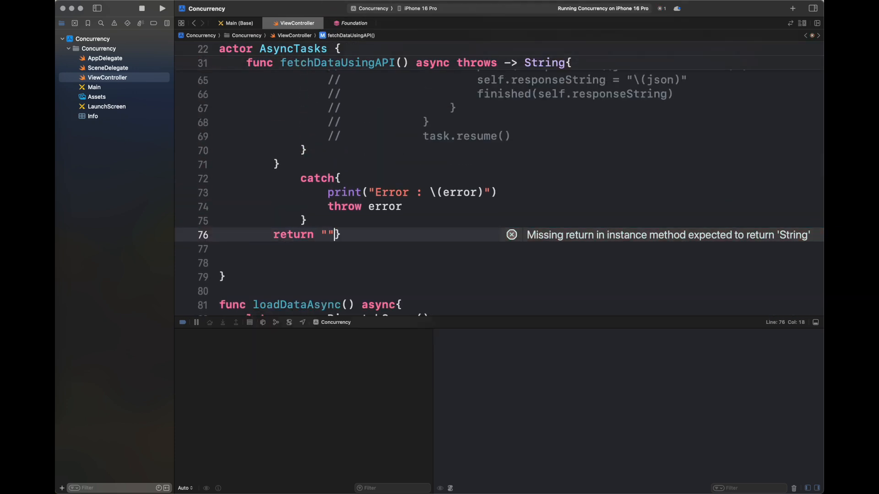
Add return "Unknown error occured" after fetchDataUsingAPI's catch block
type("Unknown")
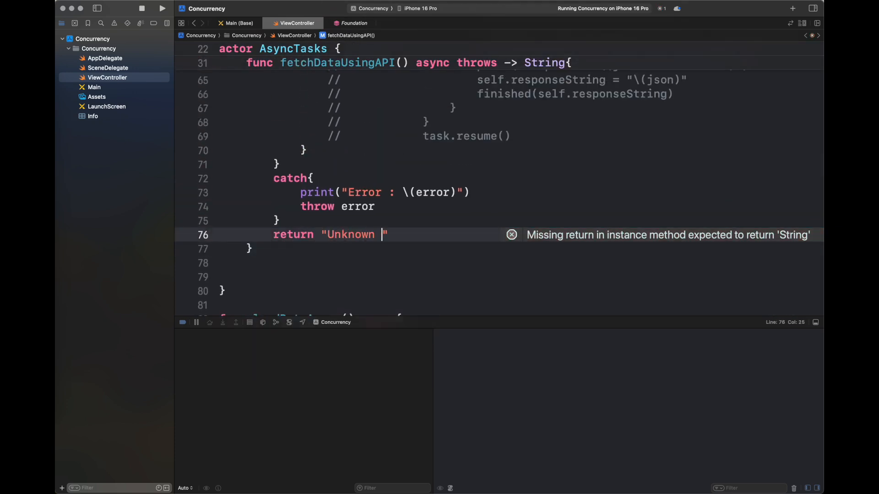
type("error occured")
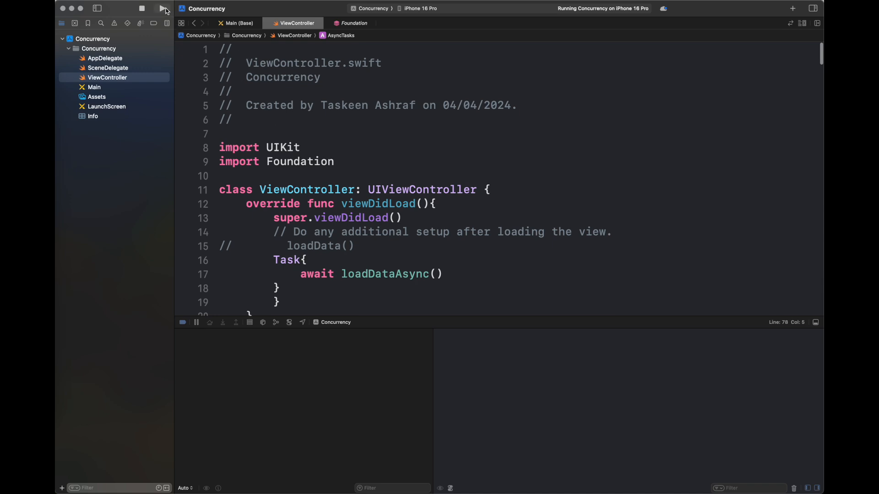
Rebuild and run the Concurrency app on the iPhone 16 Pro simulator to print Lahore location JSON
left_click(165, 10)
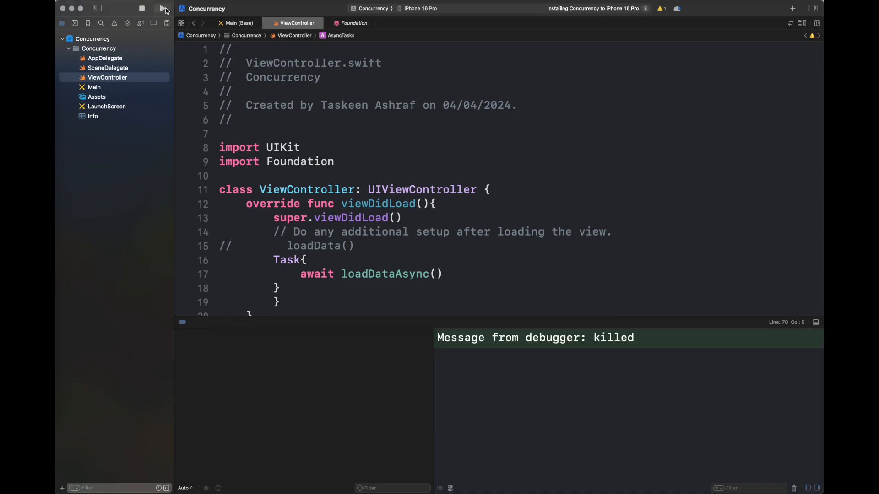
left_click(163, 8)
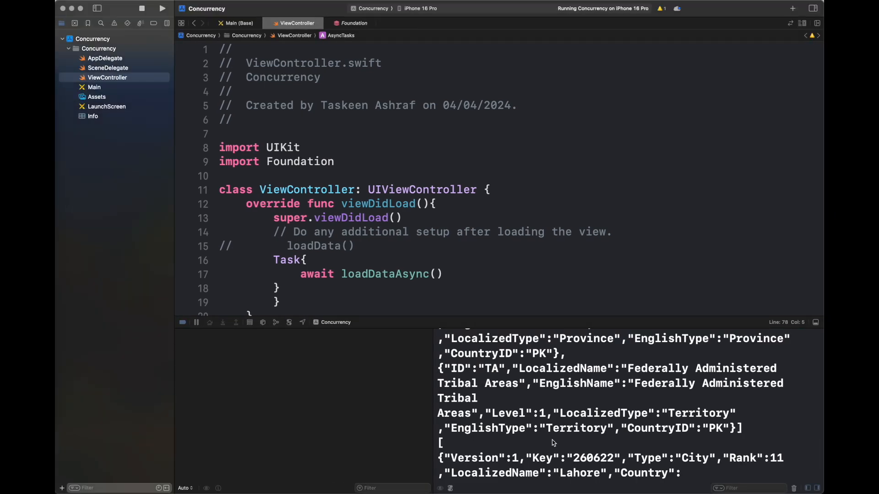